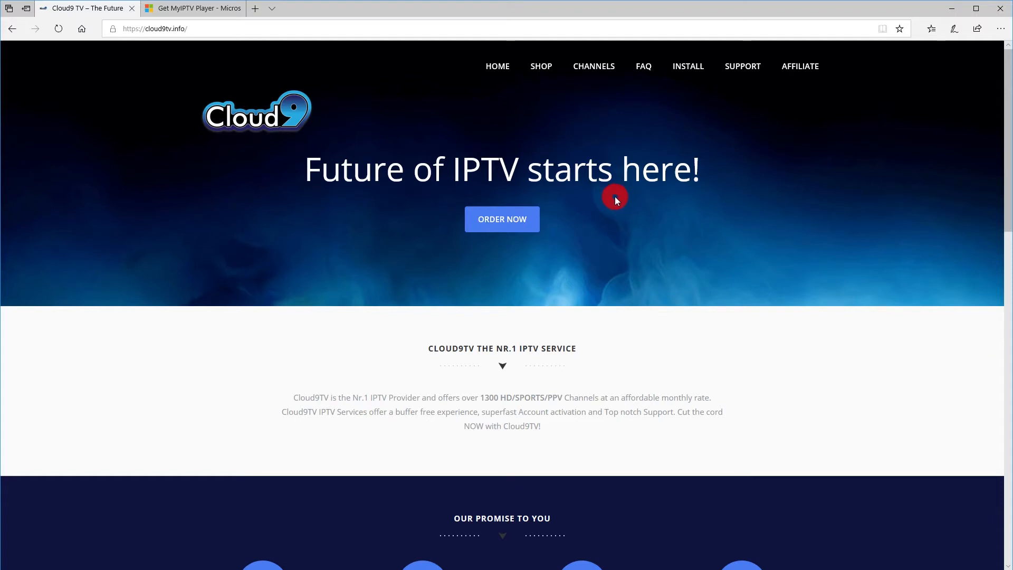
mouse_move(136, 37)
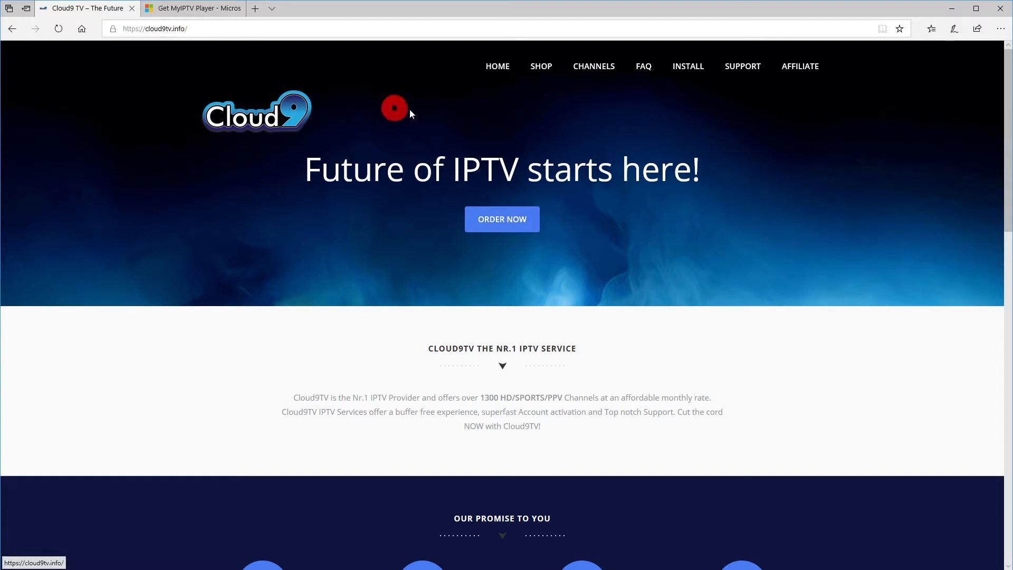
mouse_move(733, 85)
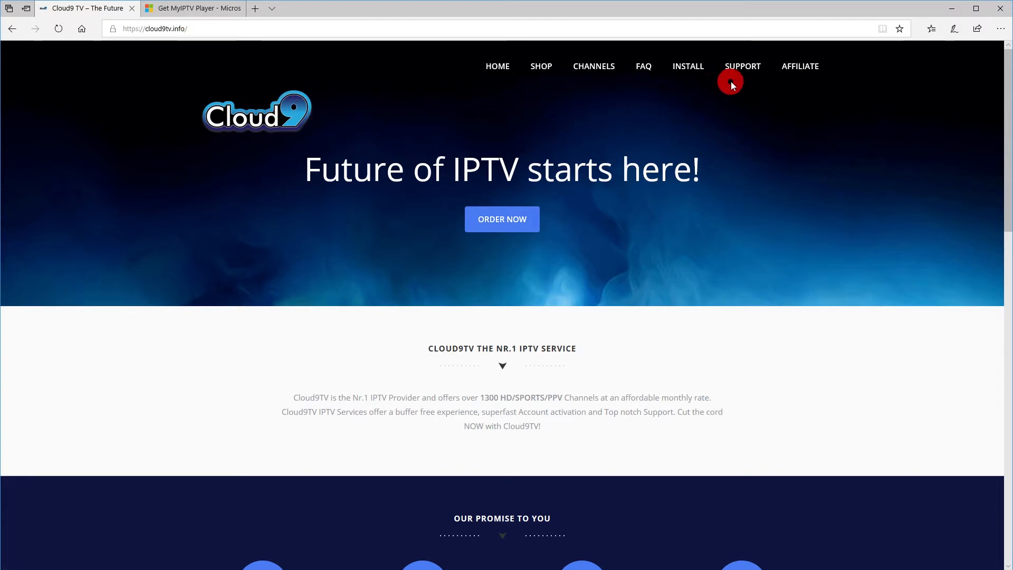
Open the Cloud9TV Windows 10 / Xbox One setup page from the site's INSTALL menu
click(688, 66)
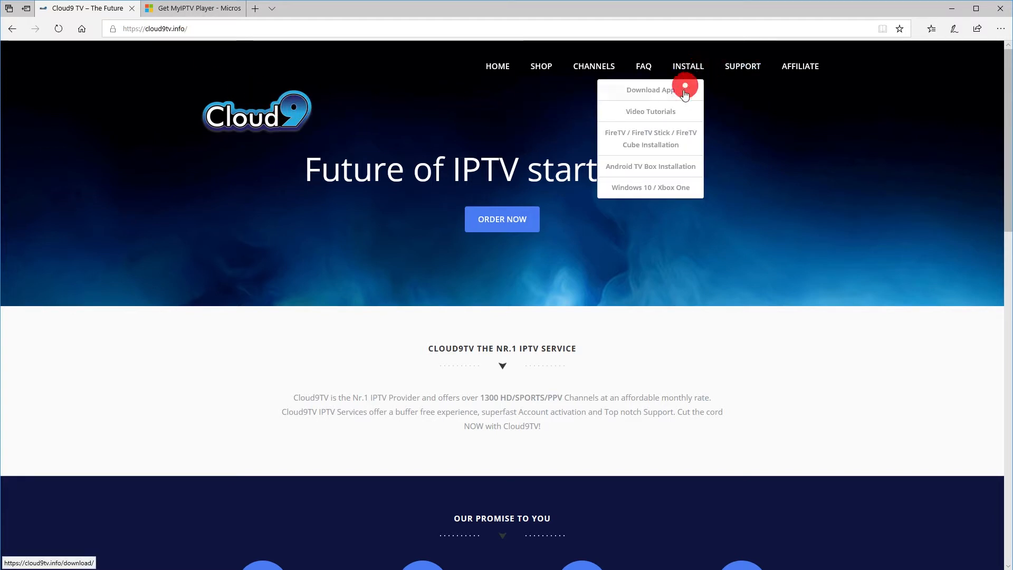
mouse_move(649, 188)
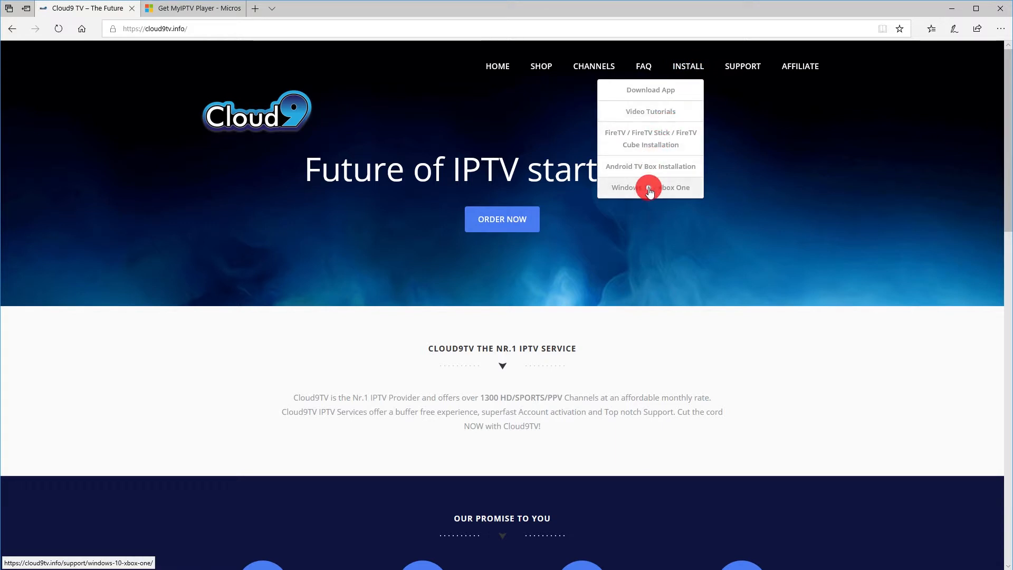
mouse_move(674, 192)
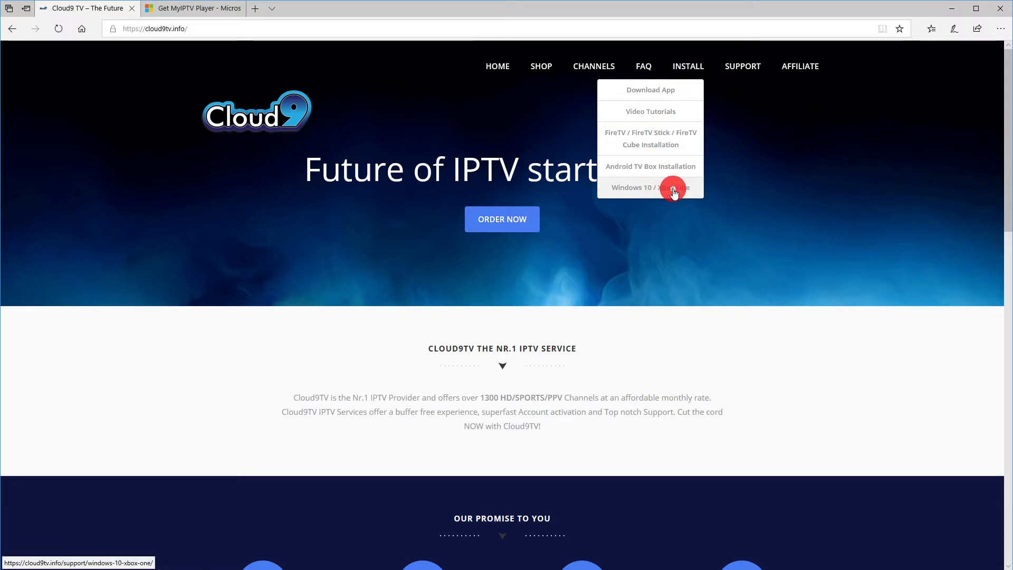
click(650, 188)
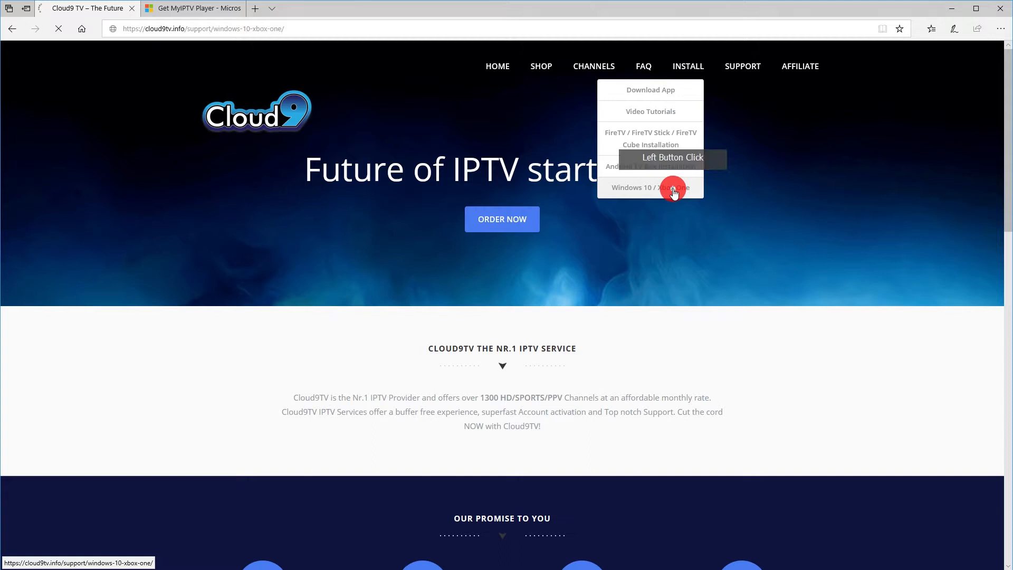
click(649, 188)
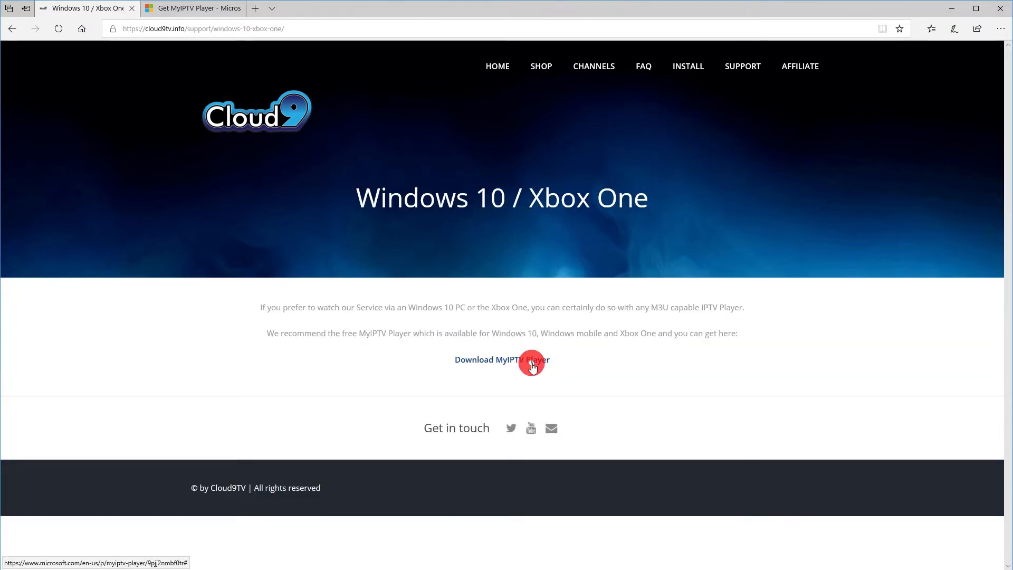
Open the MyIPTV Player listing in the Microsoft Store web page via the download link
click(501, 359)
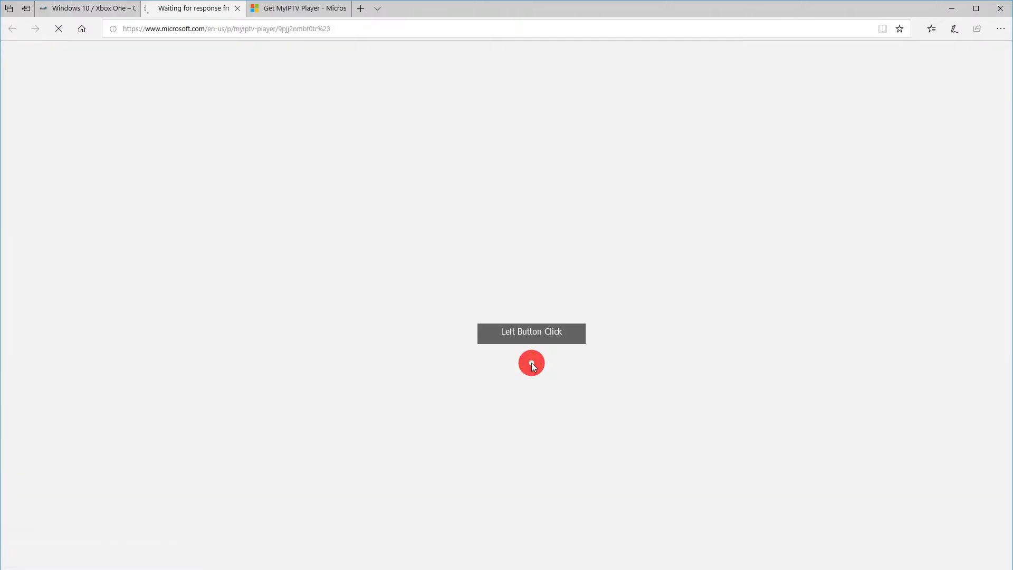
click(531, 362)
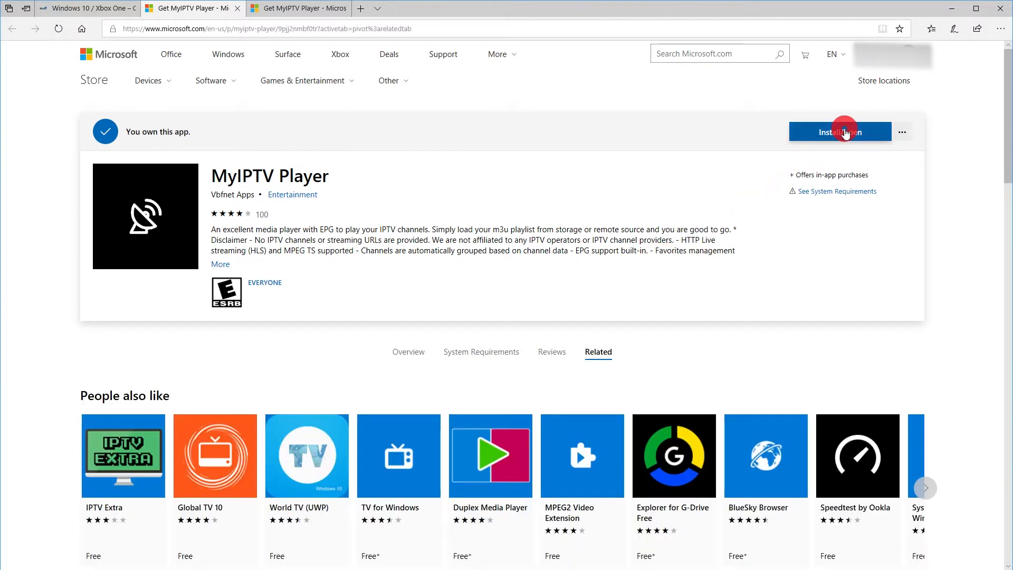
Find MyIPTV Player in the Microsoft Store app and install it
click(837, 132)
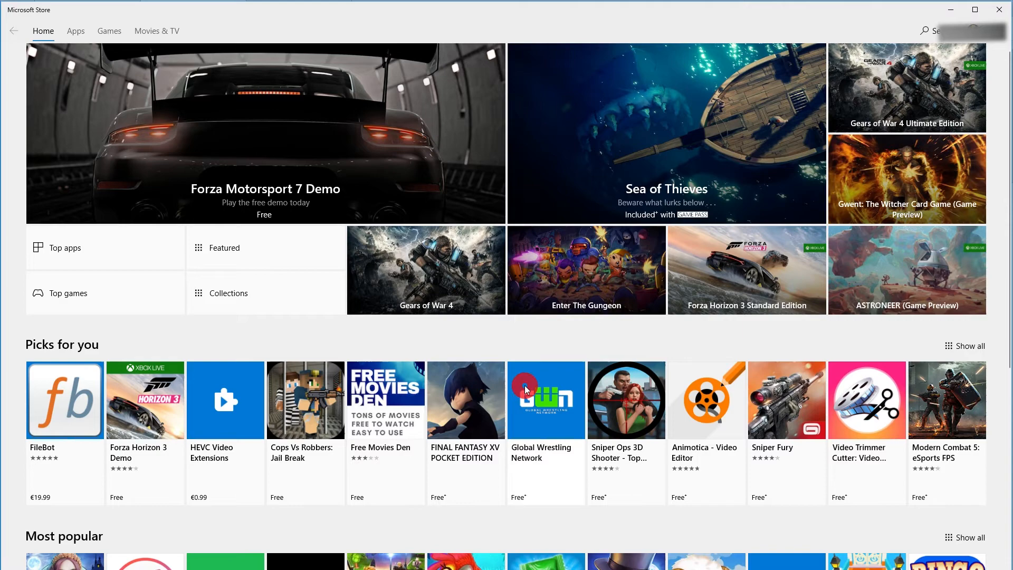
mouse_move(914, 51)
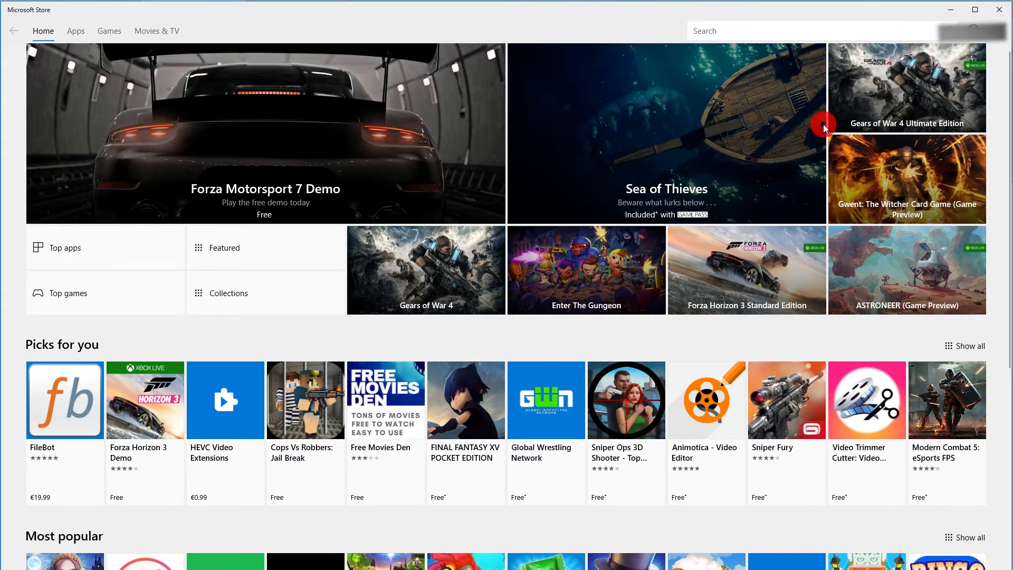
text(My)
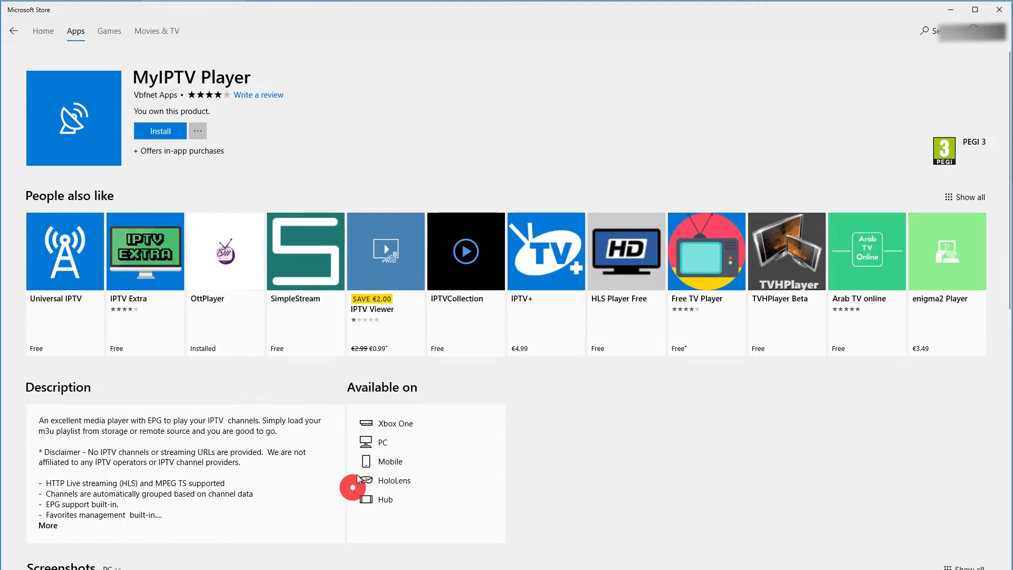
click(160, 131)
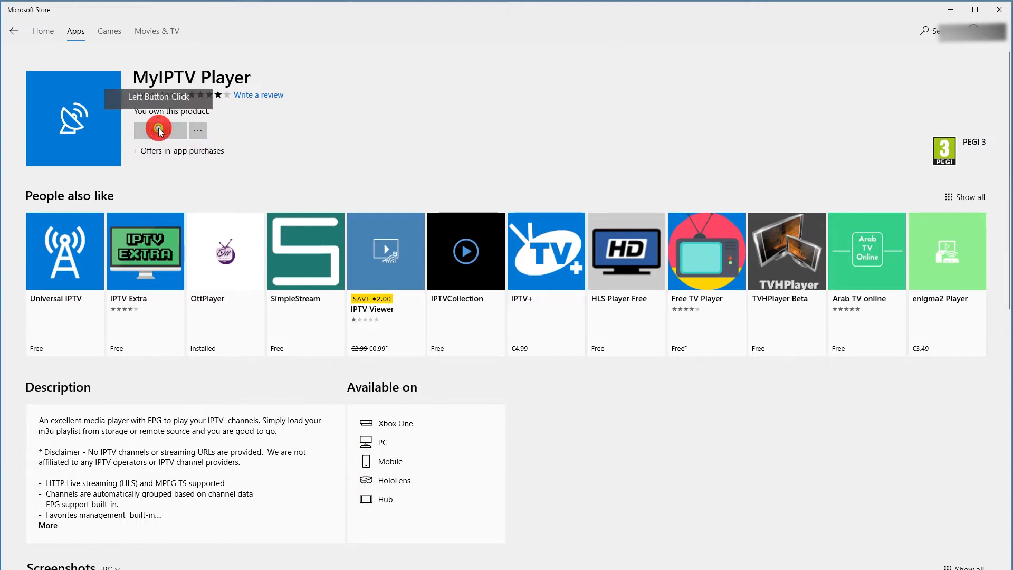
click(161, 130)
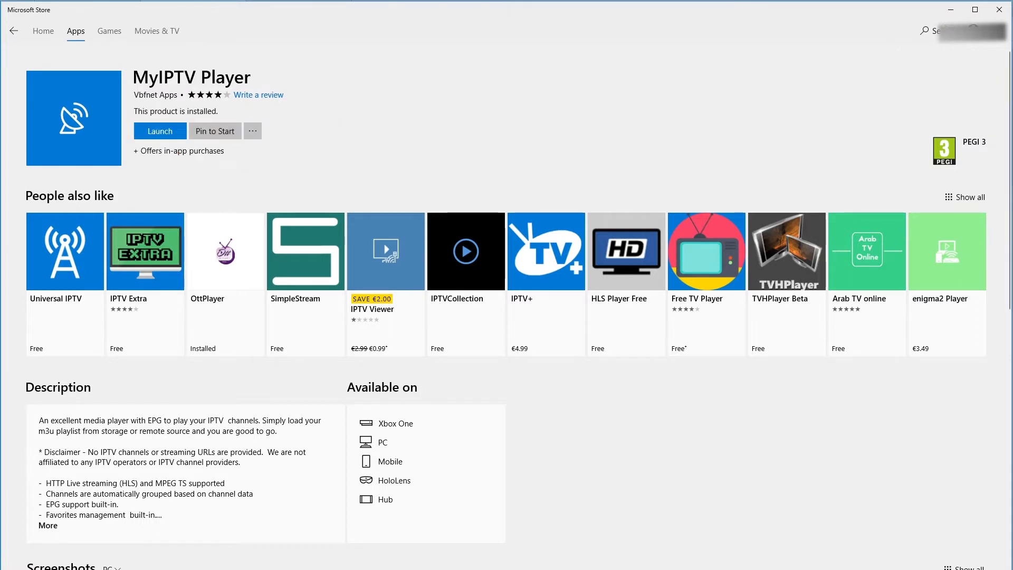
Launch MyIPTV Player and start a new playlist named 'Cloud' in Settings
click(160, 130)
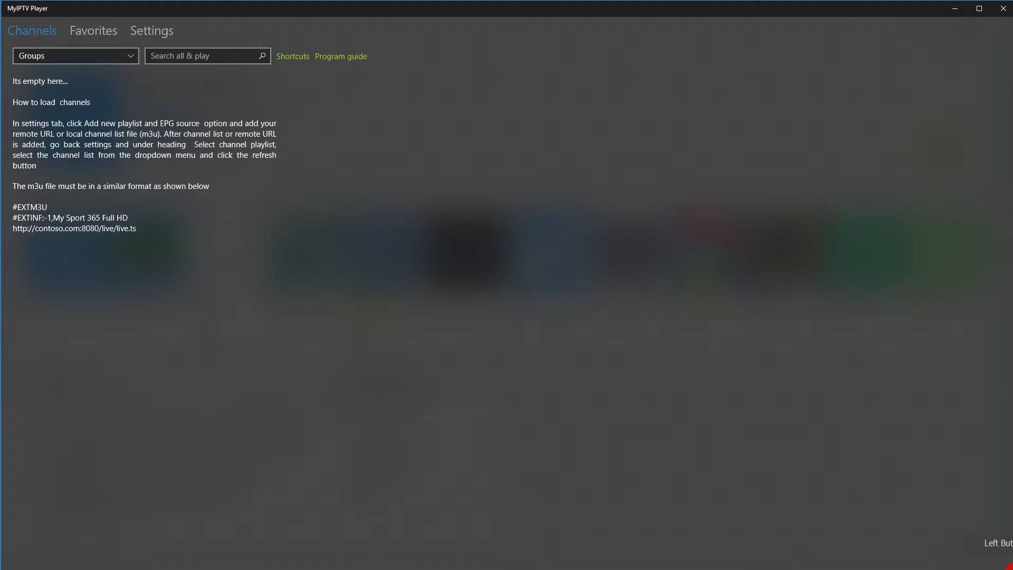
click(152, 31)
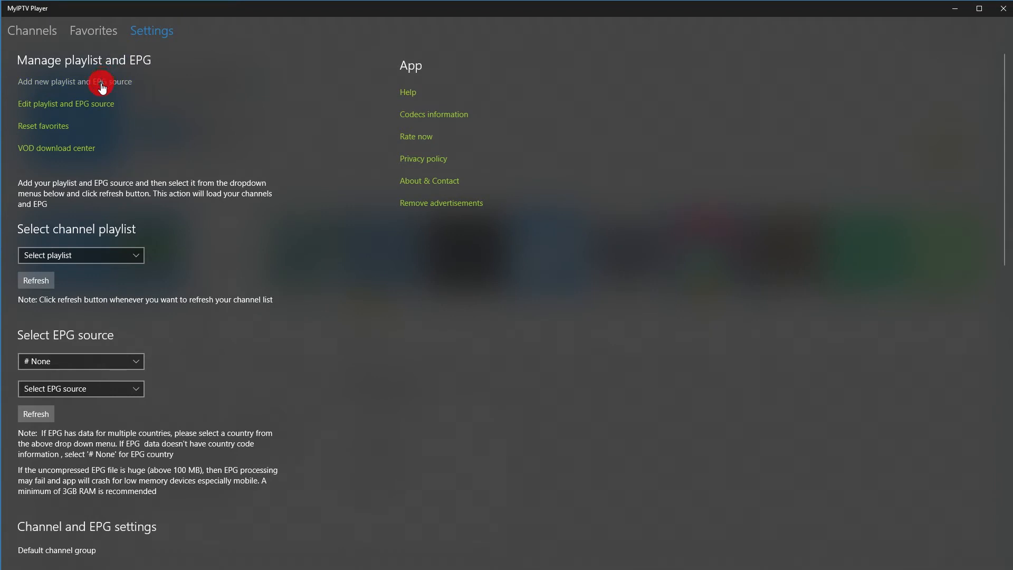
click(102, 83)
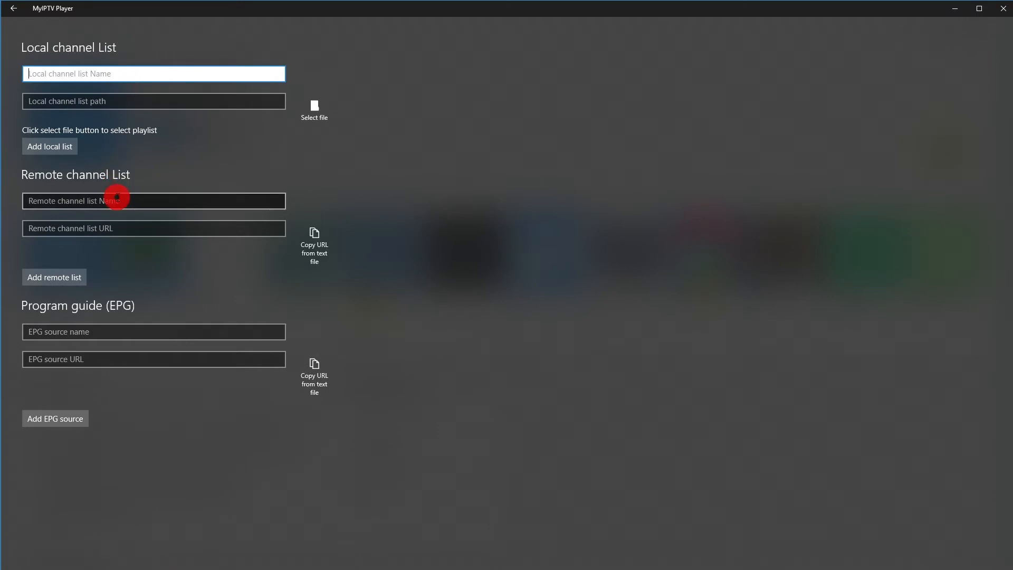
text(Cloud)
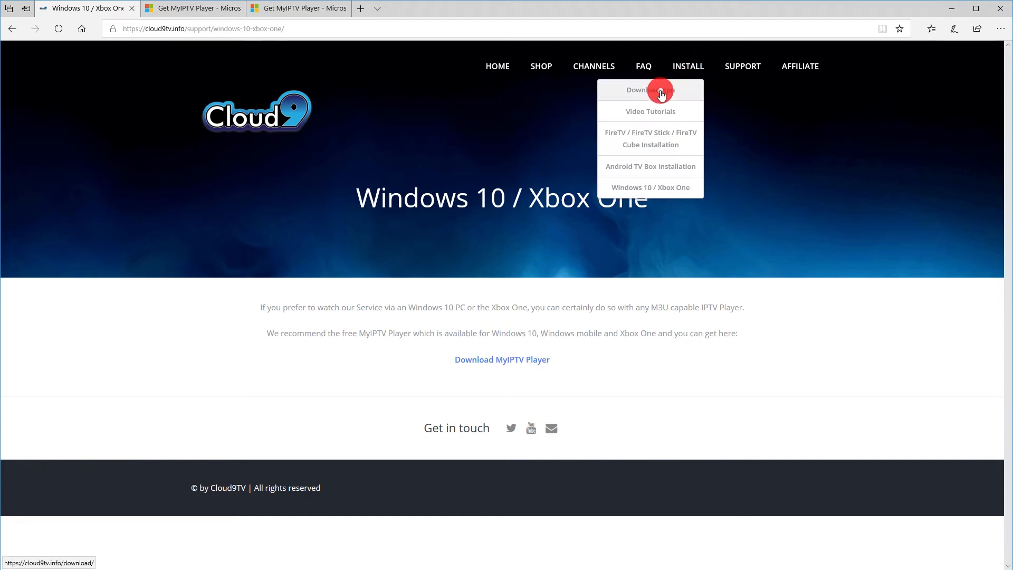
Copy the M3U playlist URL from the Cloud9TV Download App page
click(649, 90)
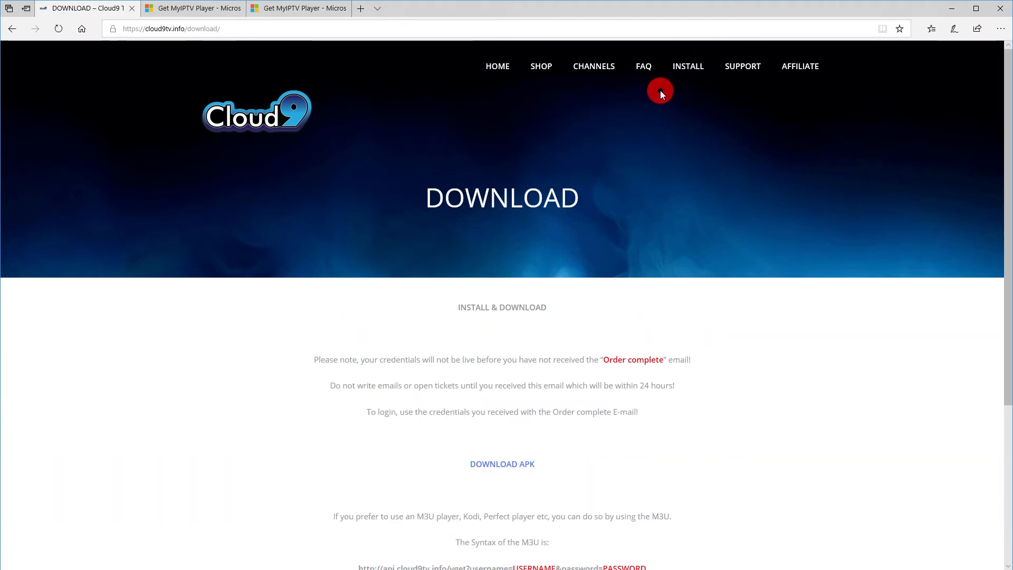
scroll(down, 3)
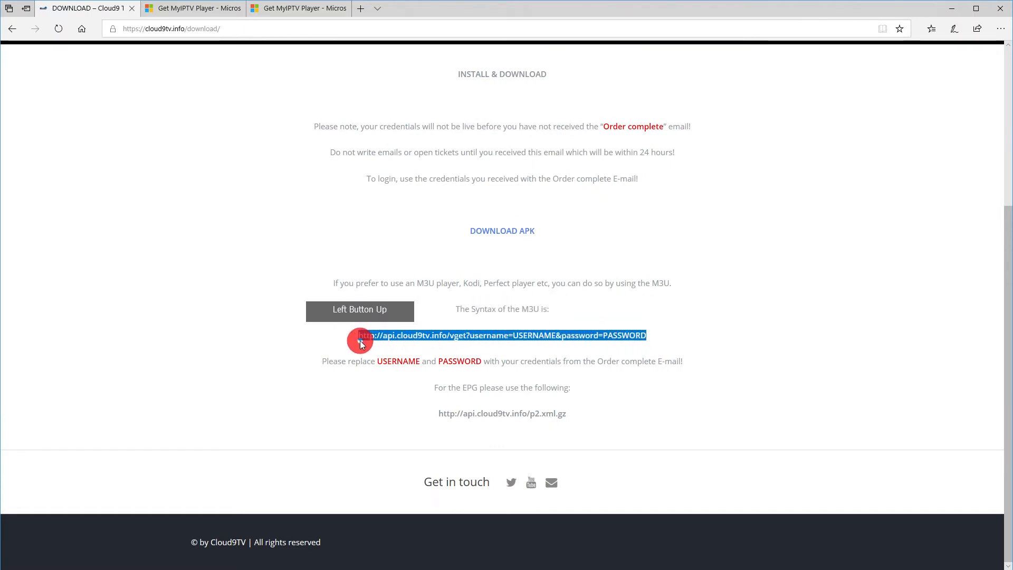
right_click(360, 336)
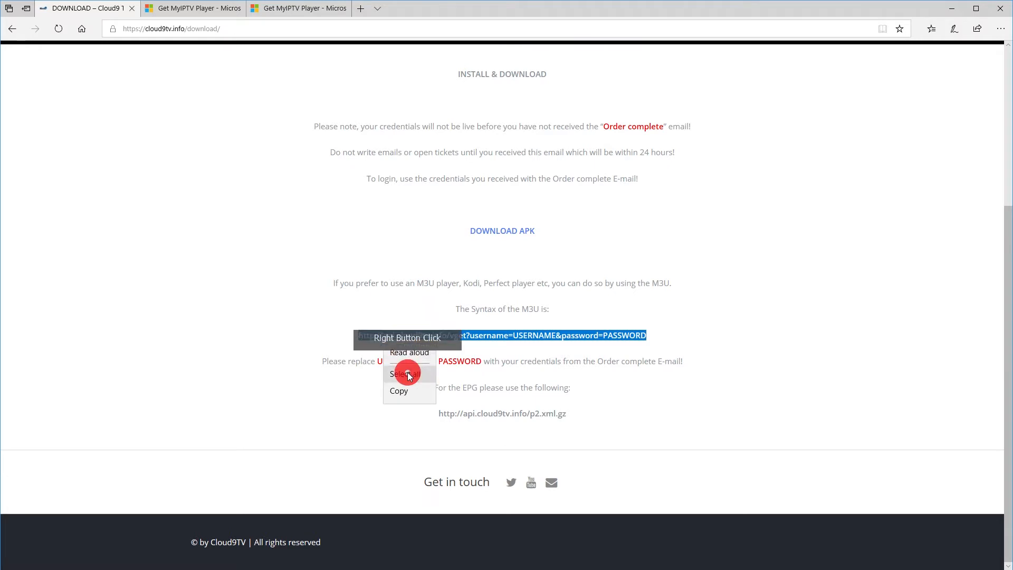
click(399, 391)
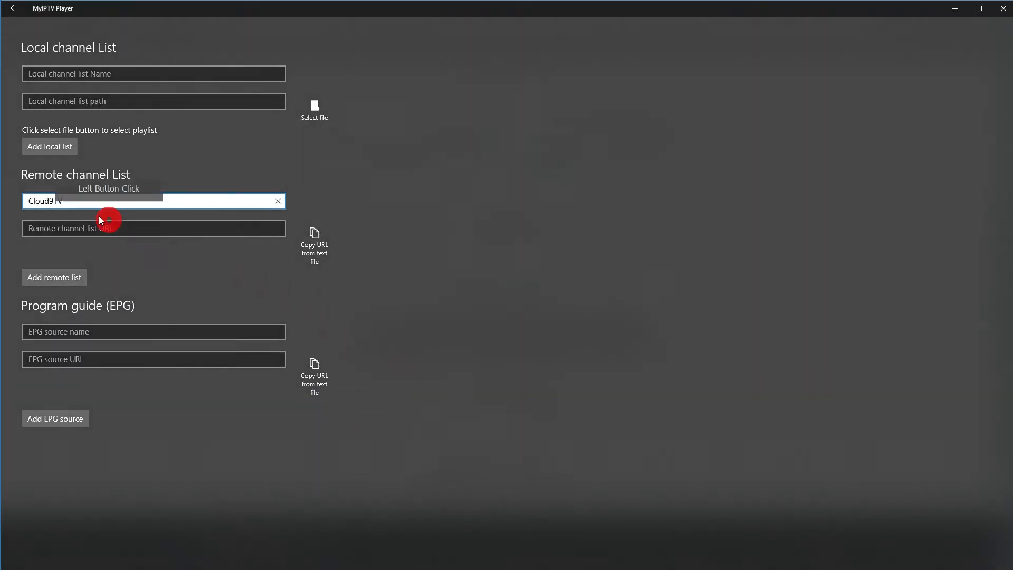
Paste the Cloud9TV M3U URL as the remote list address with account username and password filled in
click(153, 228)
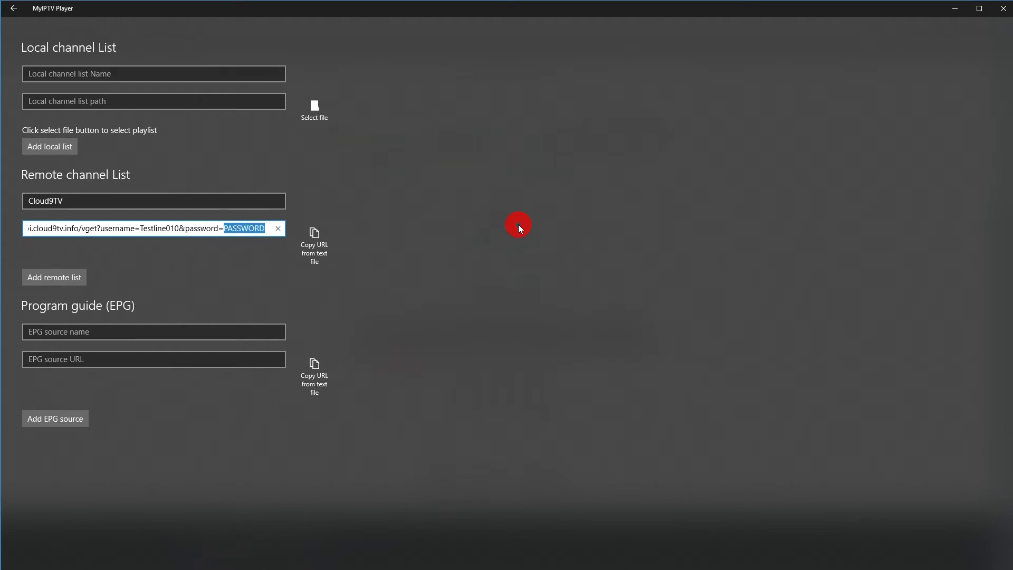
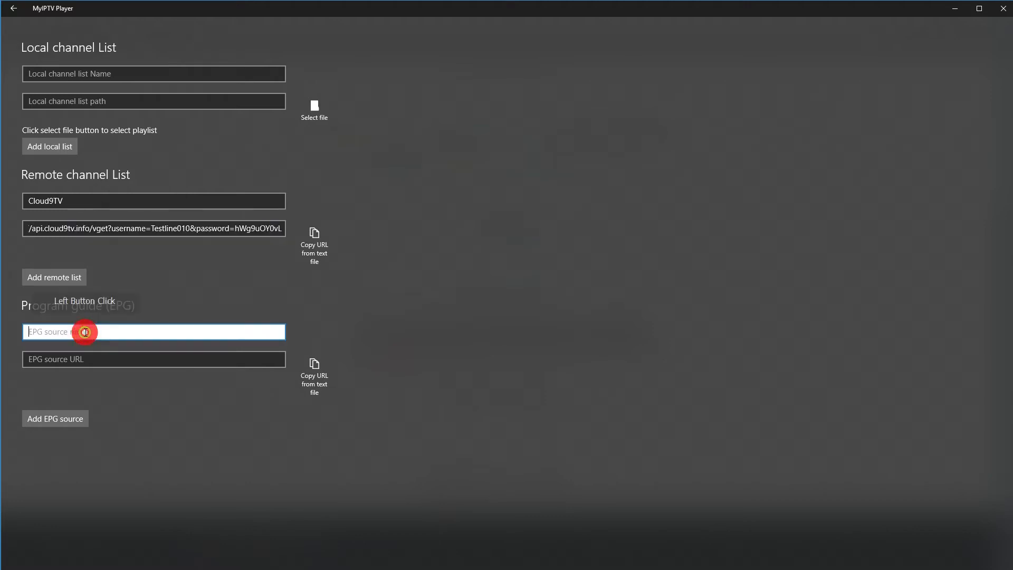
Name the EPG source 'Cloud9TVEPG' and copy the p2.xml.gz guide URL from the site
text(Cloud9T)
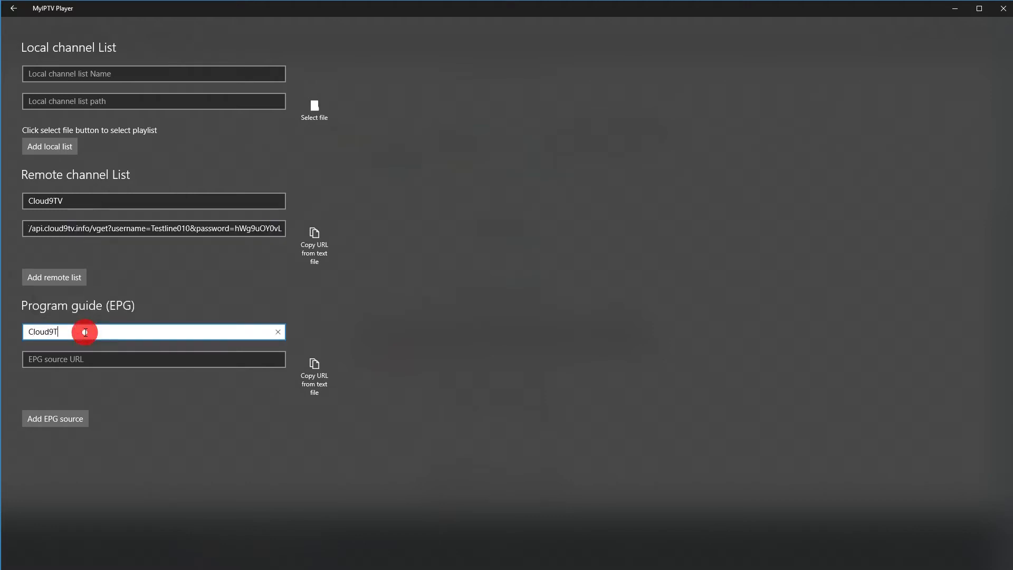
text(VEPG)
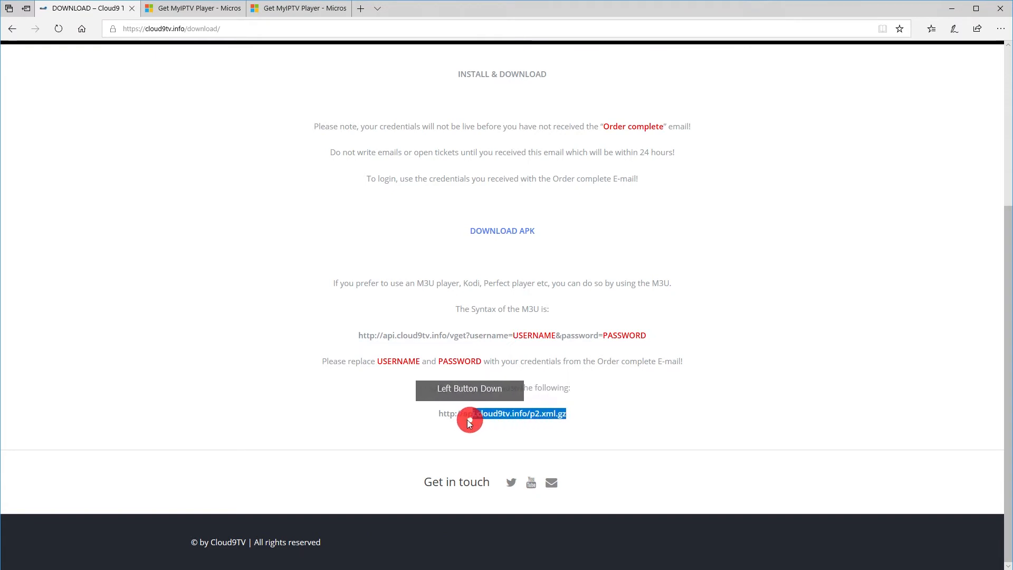
right_click(466, 417)
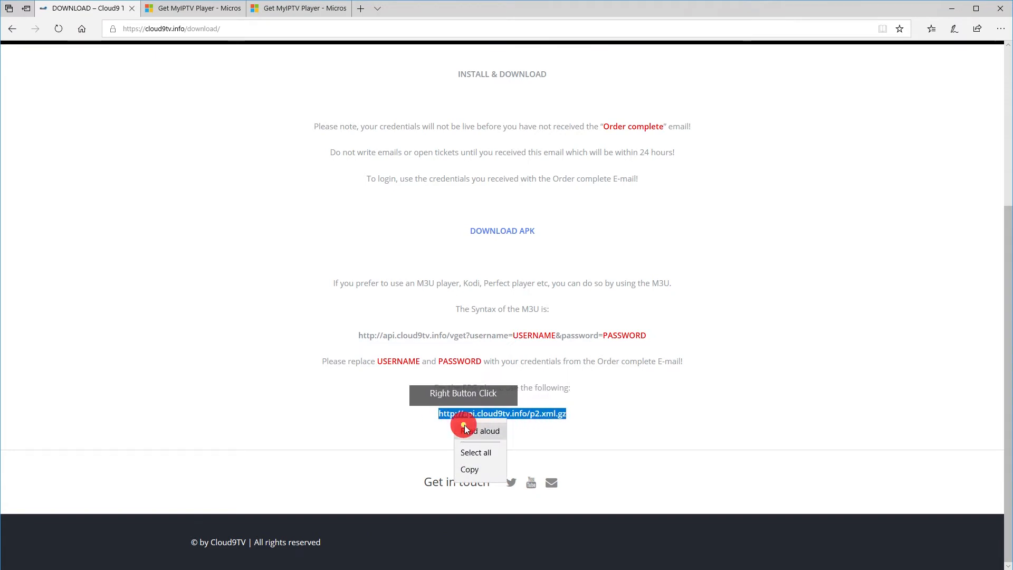
click(467, 482)
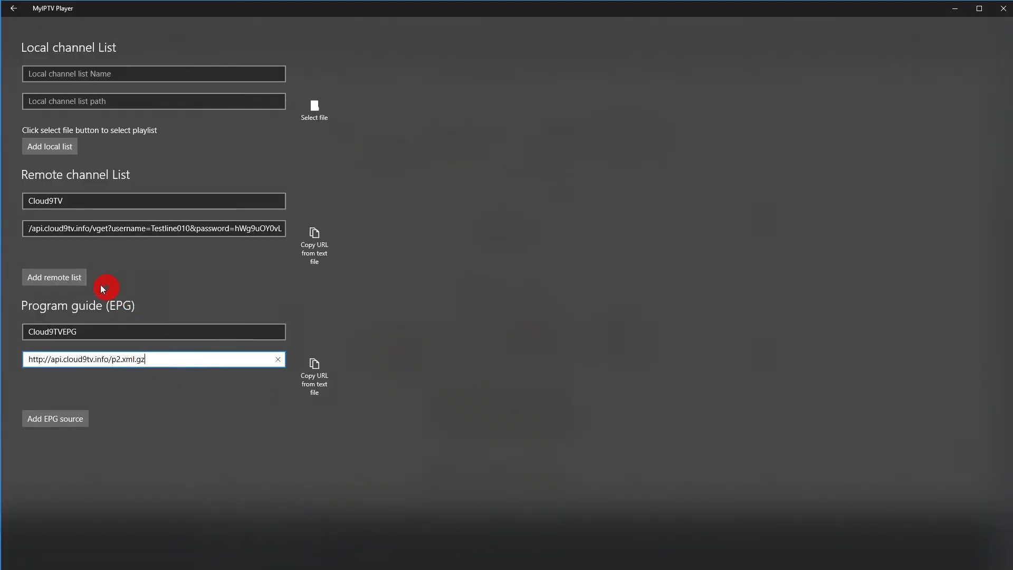
Add the Cloud9TV remote list and the Cloud9TVEPG source
click(54, 277)
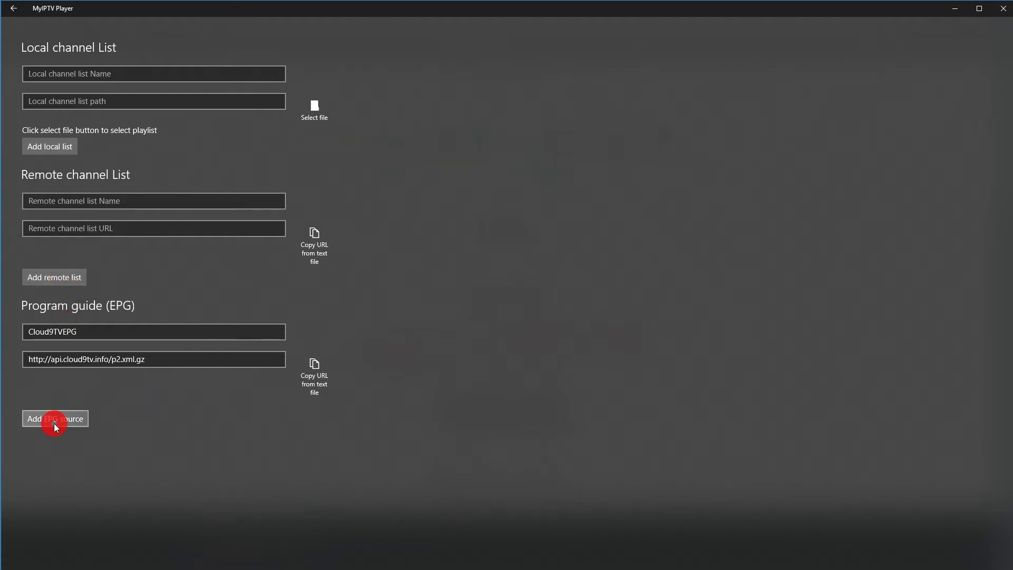
click(55, 418)
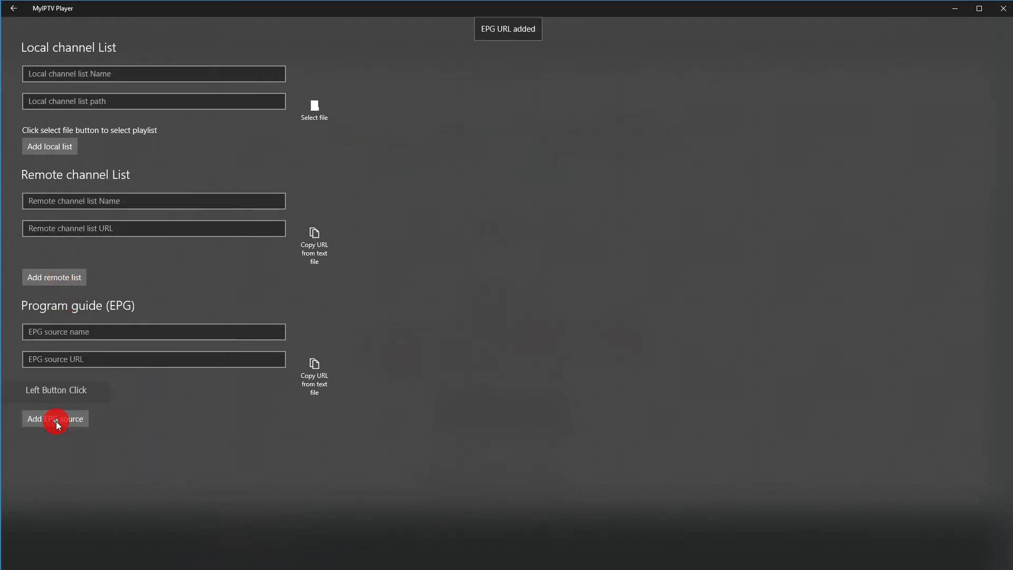
click(55, 418)
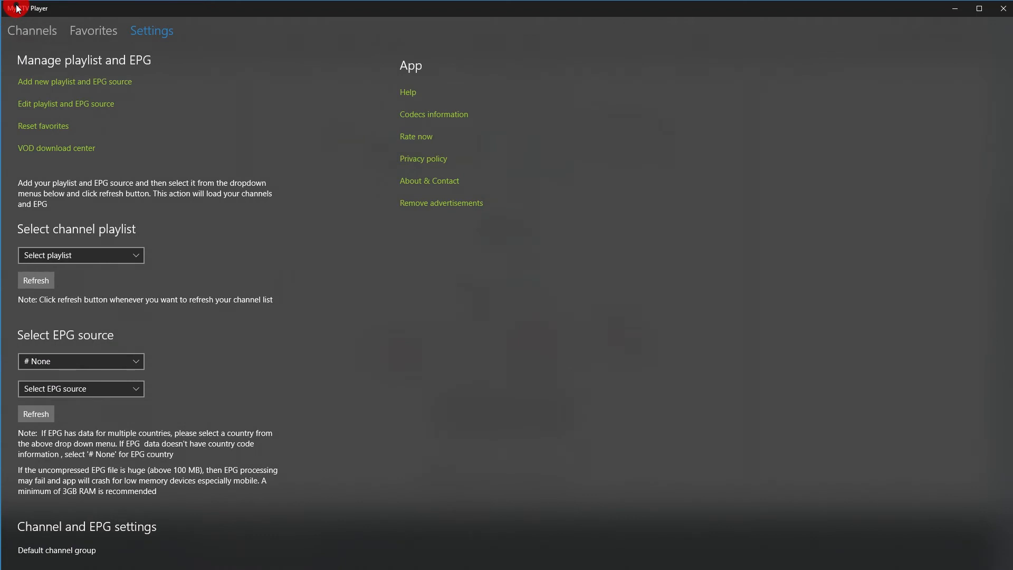
Select the Cloud9TV playlist and Cloud9TVEPG source, refresh both, and go to Channels
click(136, 256)
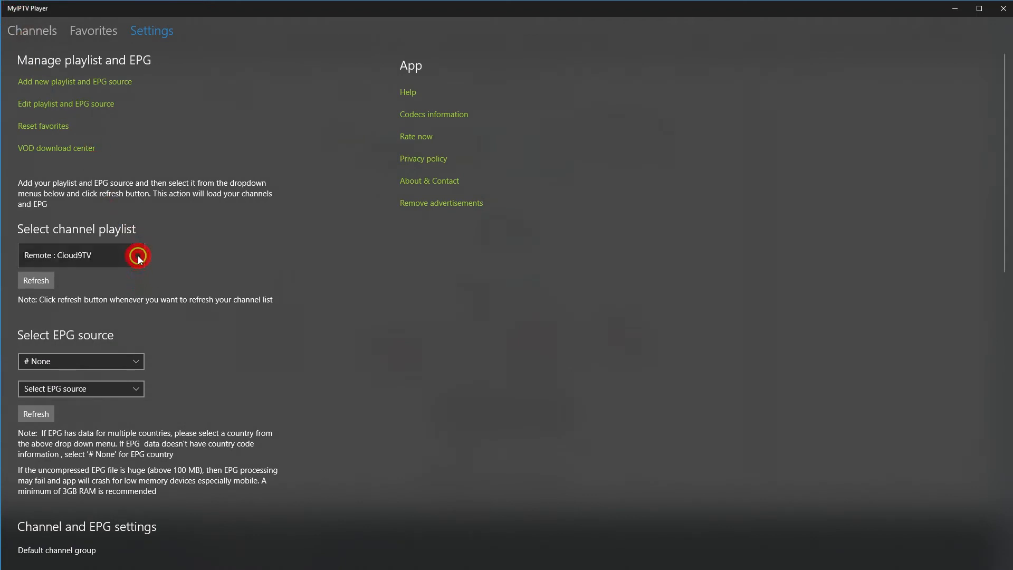
click(135, 254)
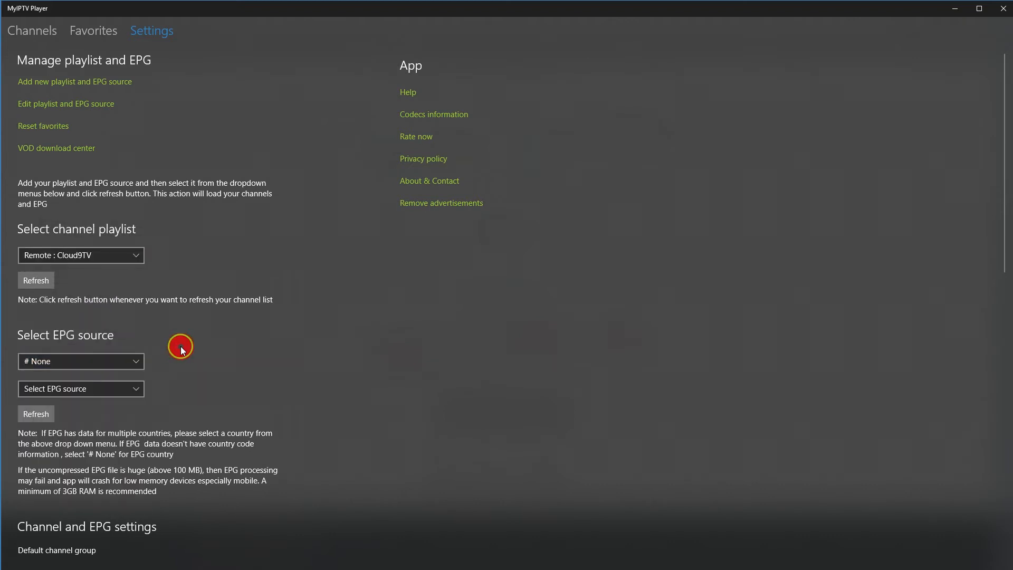
click(81, 389)
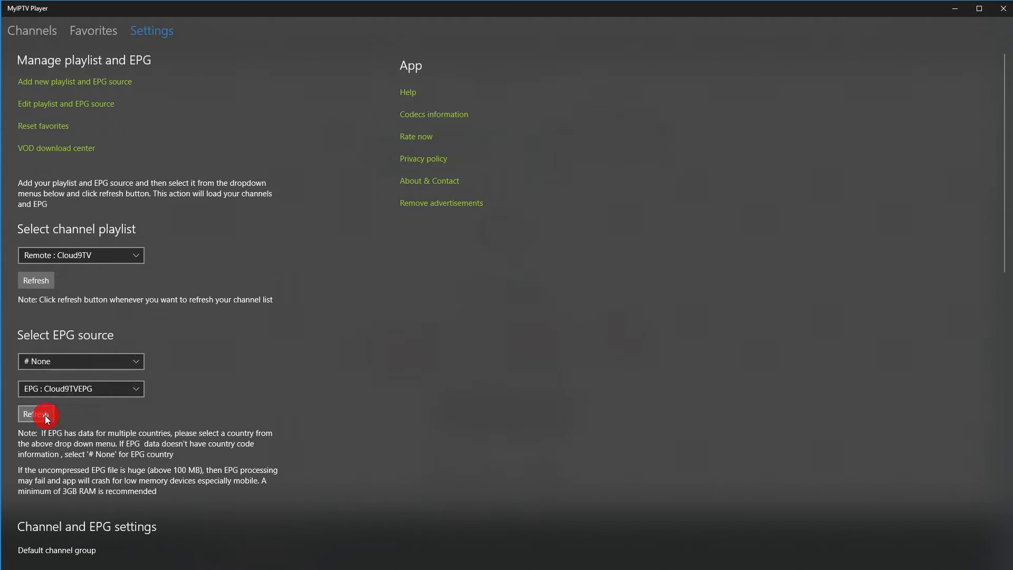
click(36, 414)
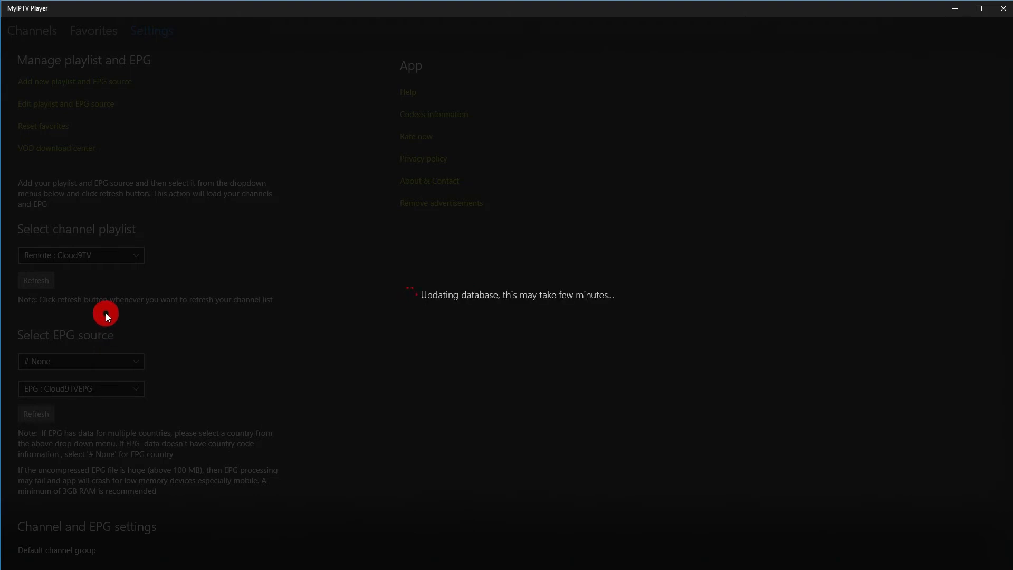
click(36, 281)
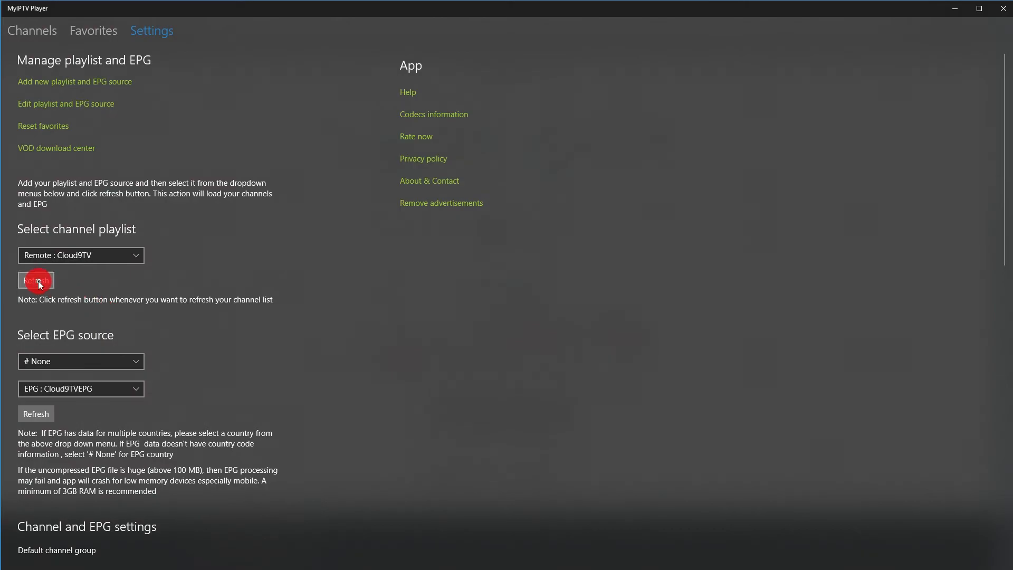
click(36, 280)
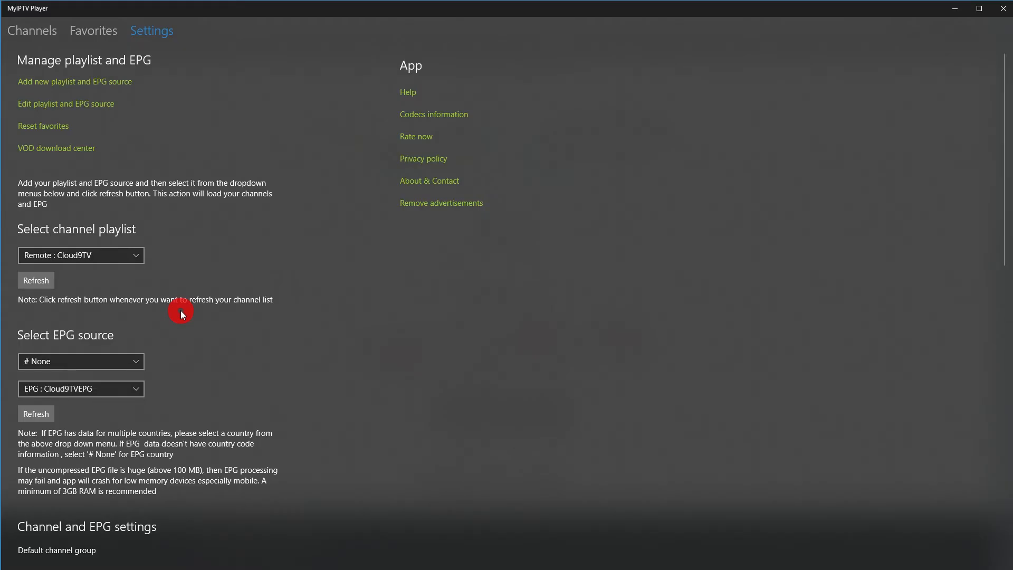
click(31, 31)
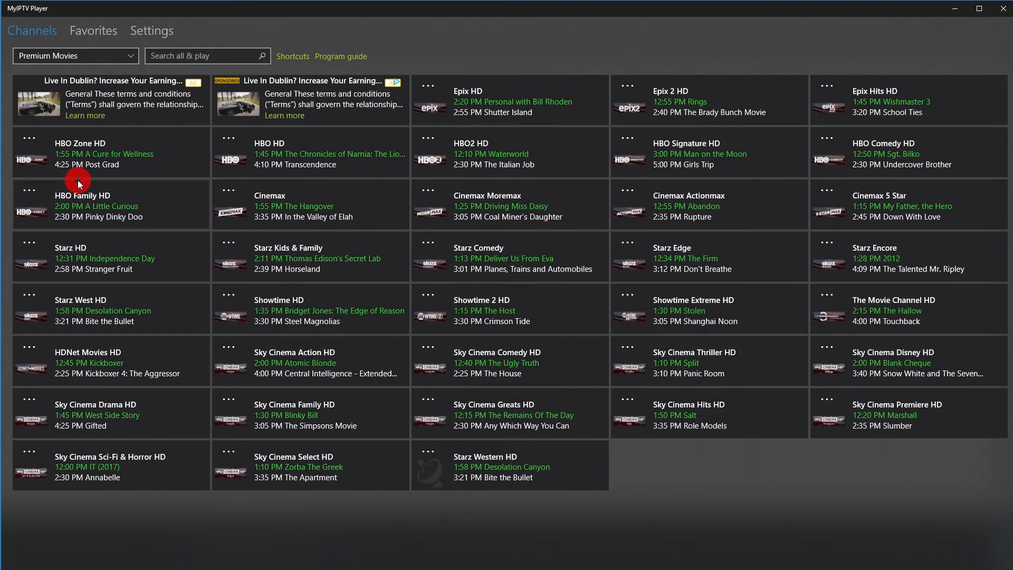
mouse_move(483, 264)
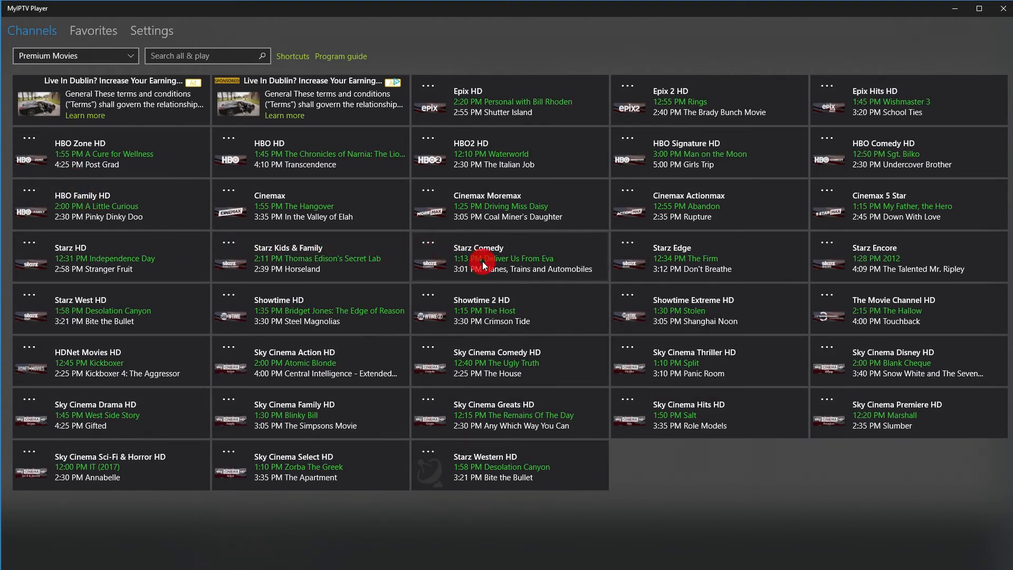
mouse_move(483, 264)
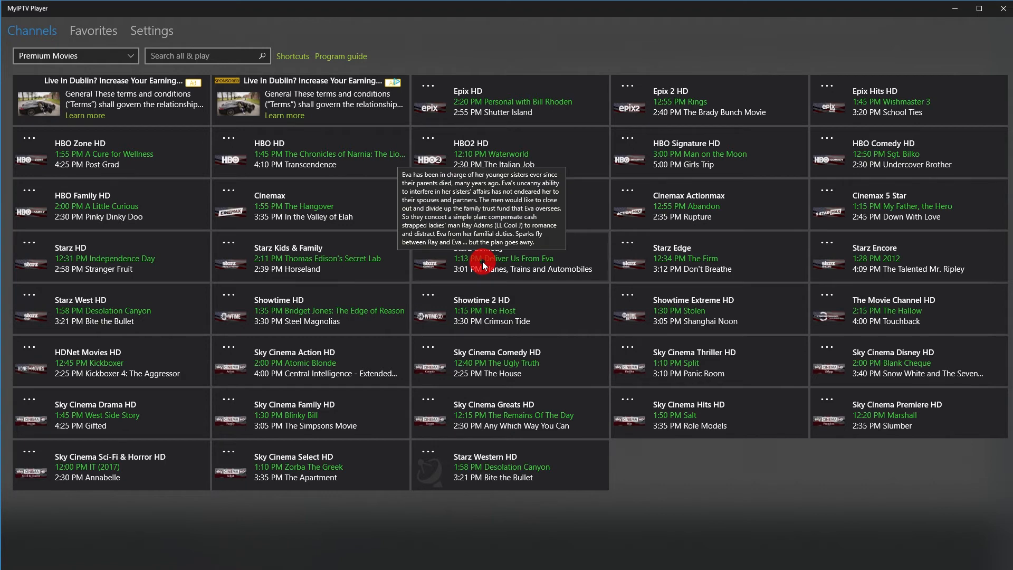
mouse_move(516, 326)
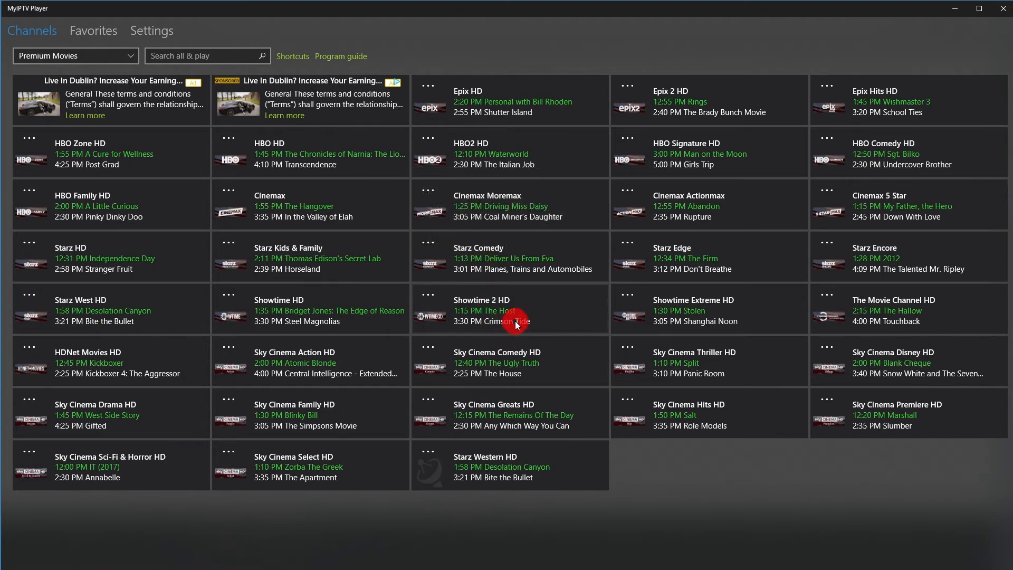
mouse_move(710, 360)
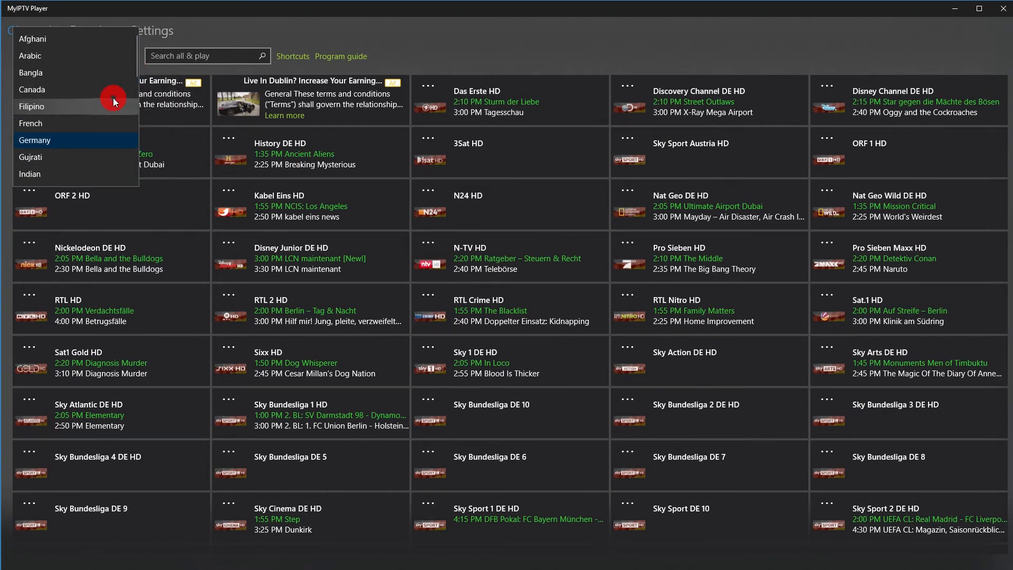
mouse_move(112, 95)
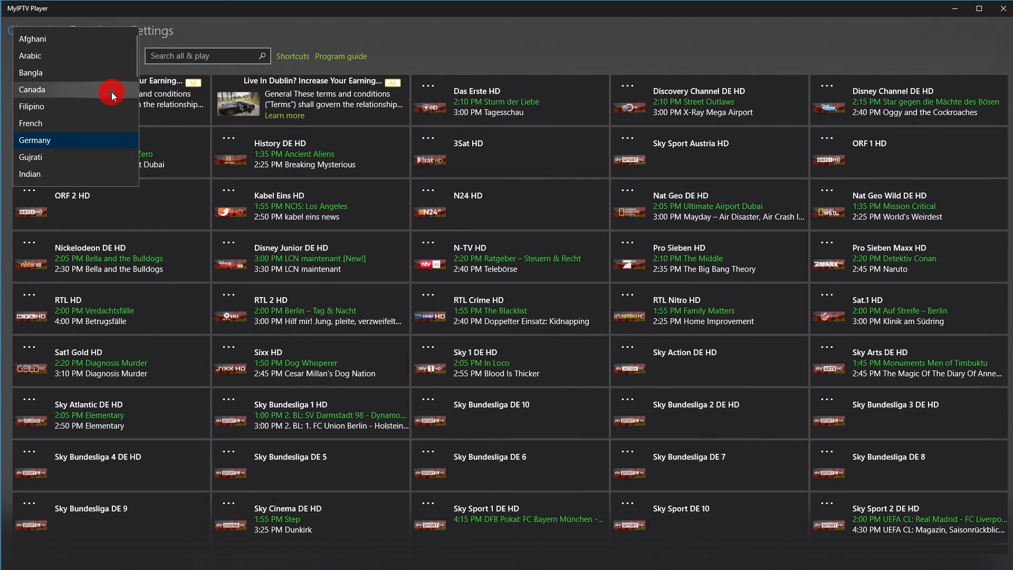
Show the Canada channel group and bring up the group list for Premium Movies
click(33, 89)
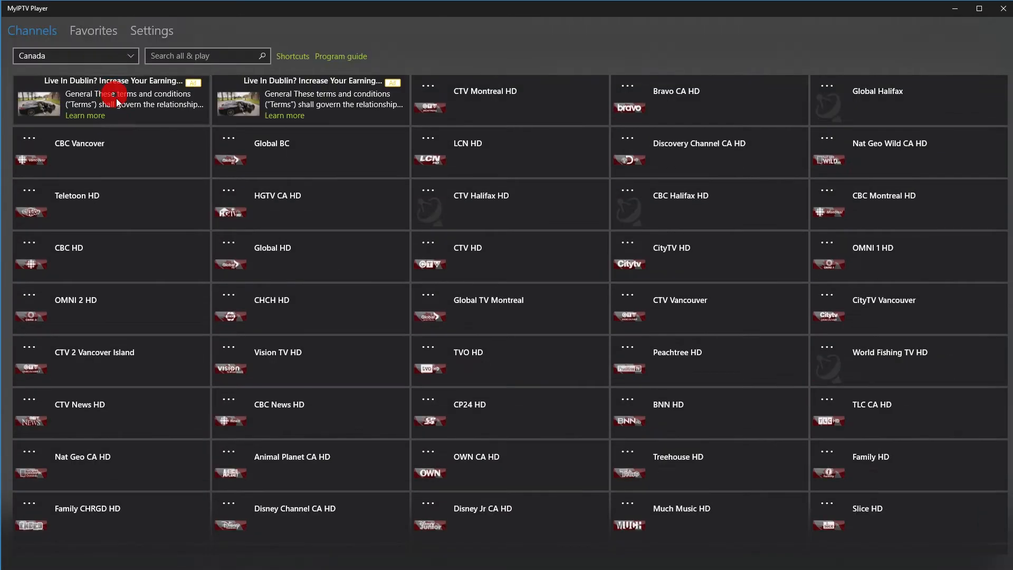
click(341, 56)
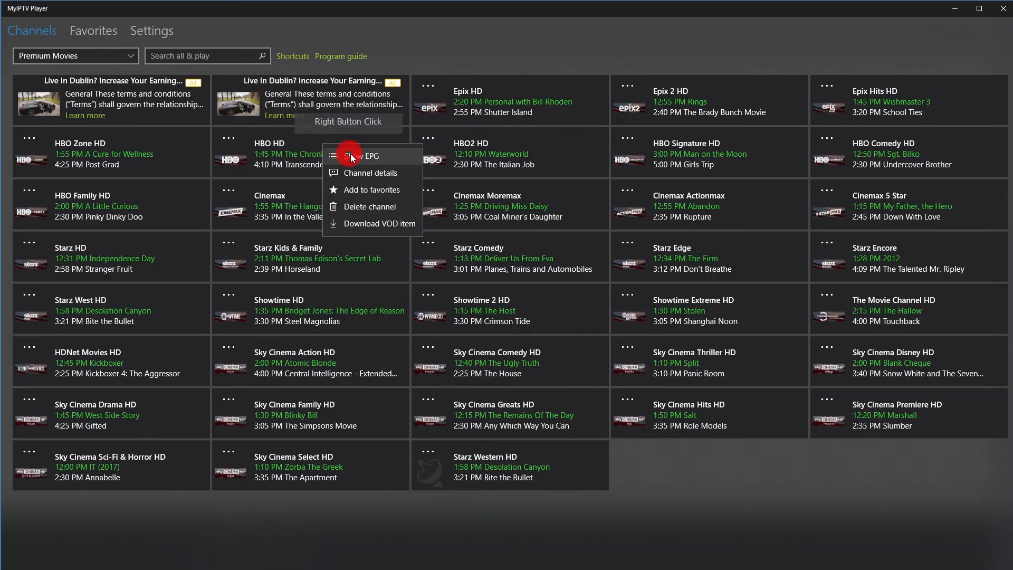
View HBO HD's EPG schedule, return to the channel grid and reopen the channel's options
click(366, 156)
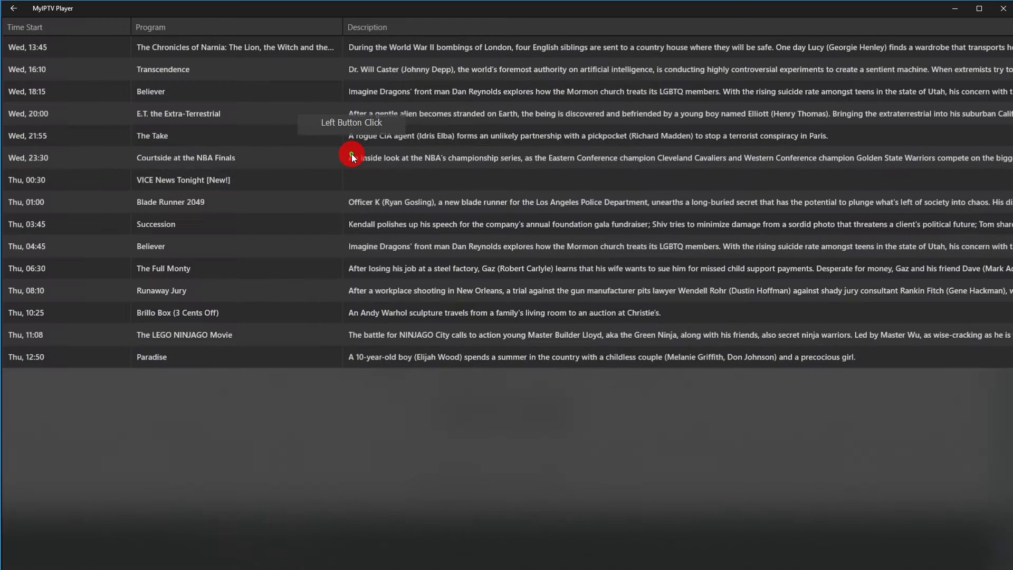
click(353, 157)
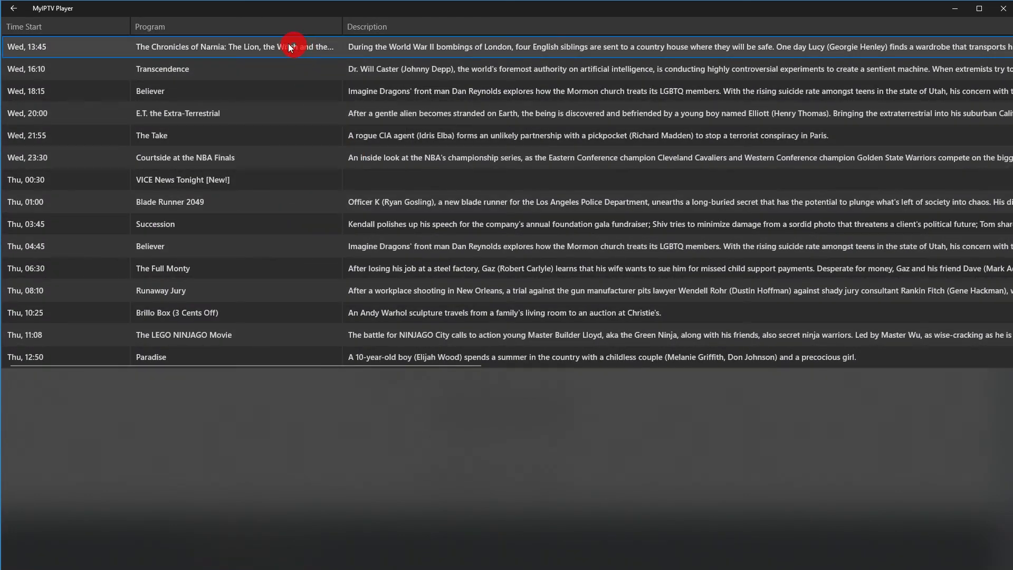
click(13, 8)
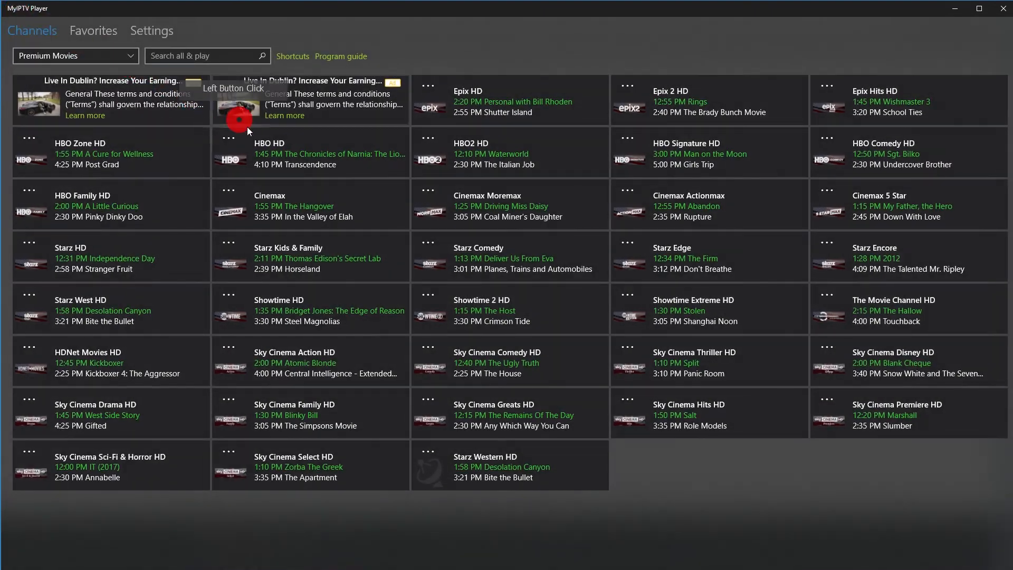
right_click(511, 265)
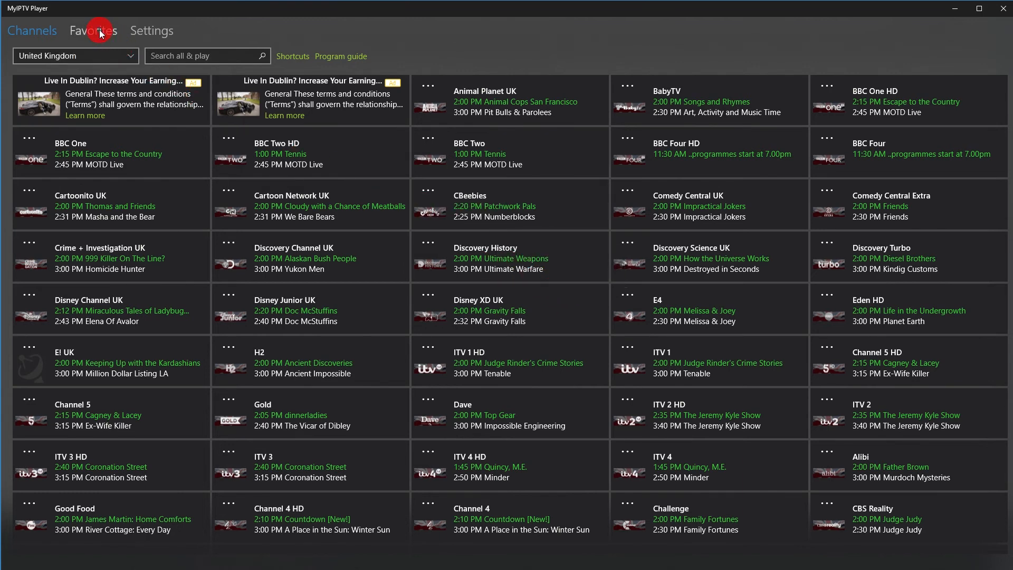
View favorites HBO HD, Showtime Extreme HD, Discovery History and the program guide timeline, then reach Settings
click(92, 30)
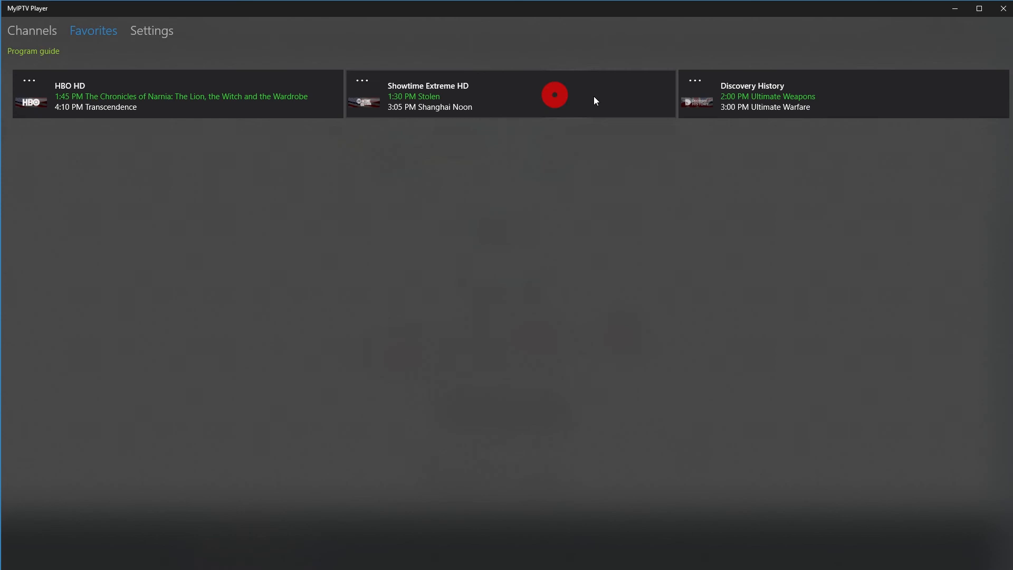
mouse_move(156, 98)
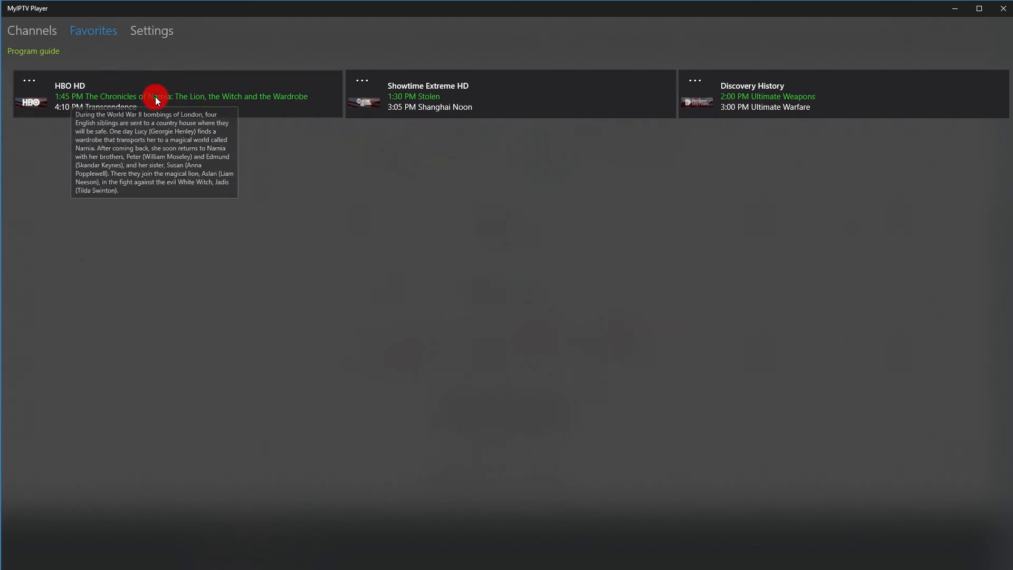
click(33, 50)
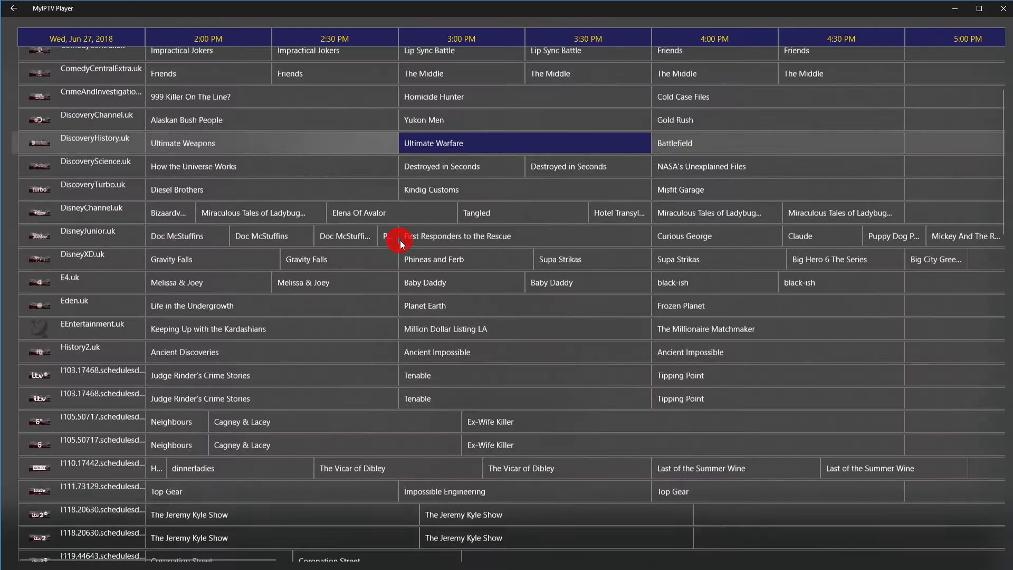
scroll(up, 3)
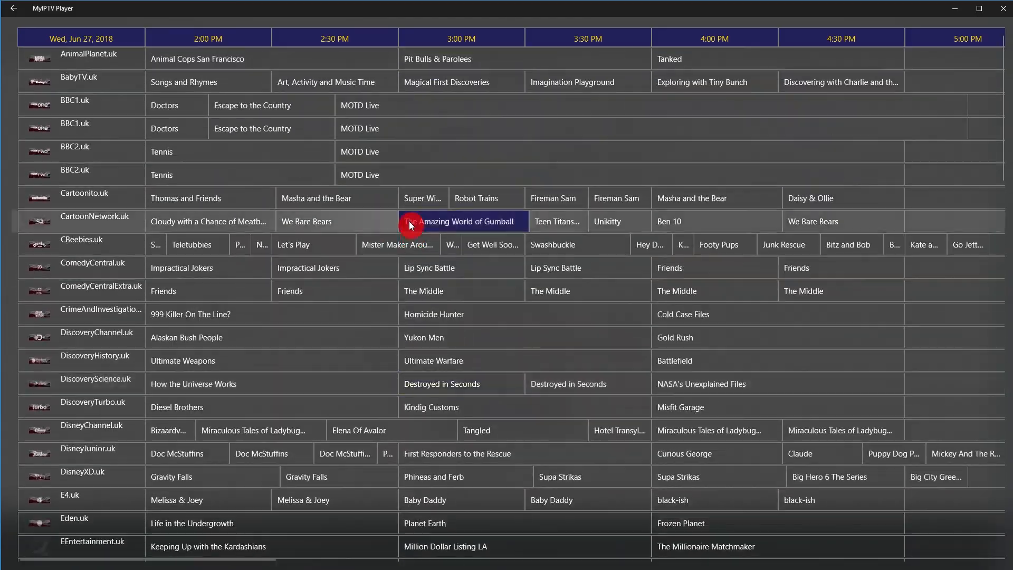
click(153, 31)
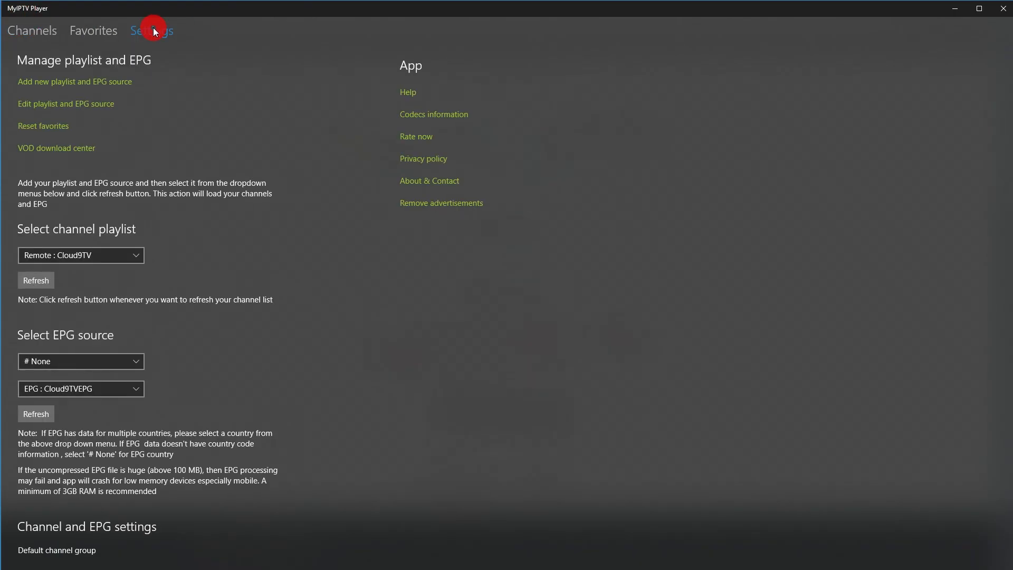
Enable Refresh remote channel list, Download EPG when no data and Play last played channel, then return to Channels
scroll(down, 3)
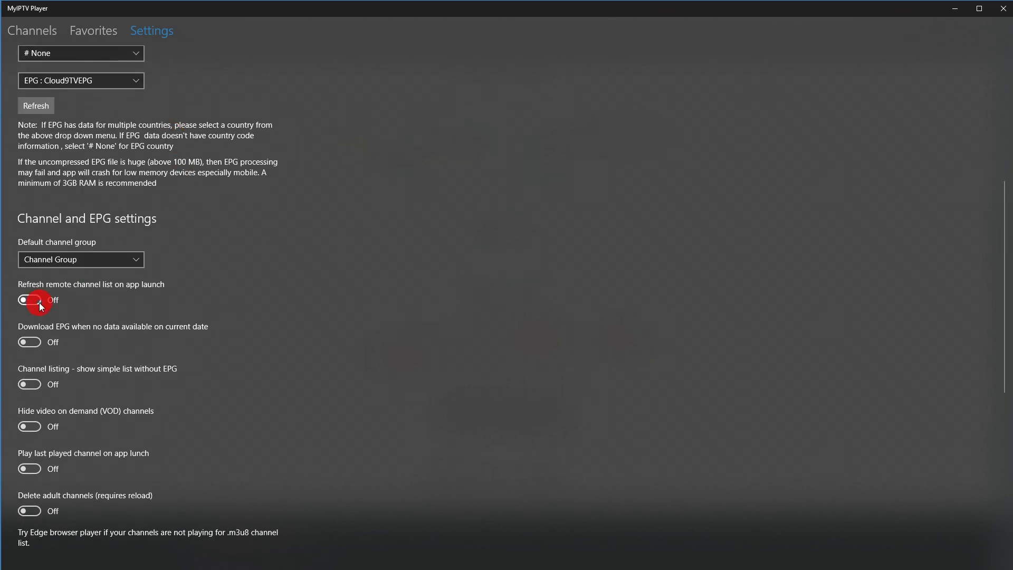
click(28, 299)
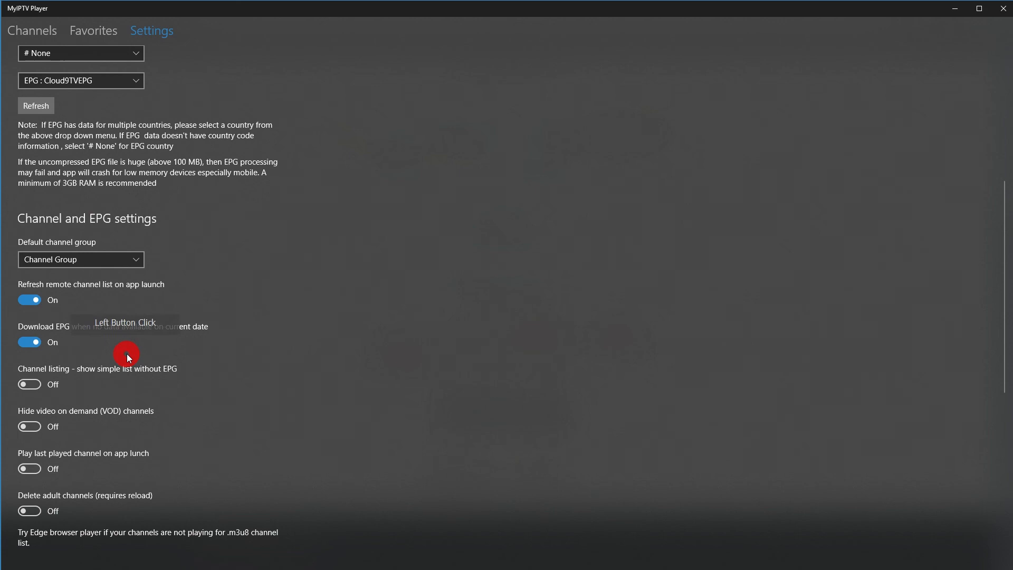
scroll(down, 3)
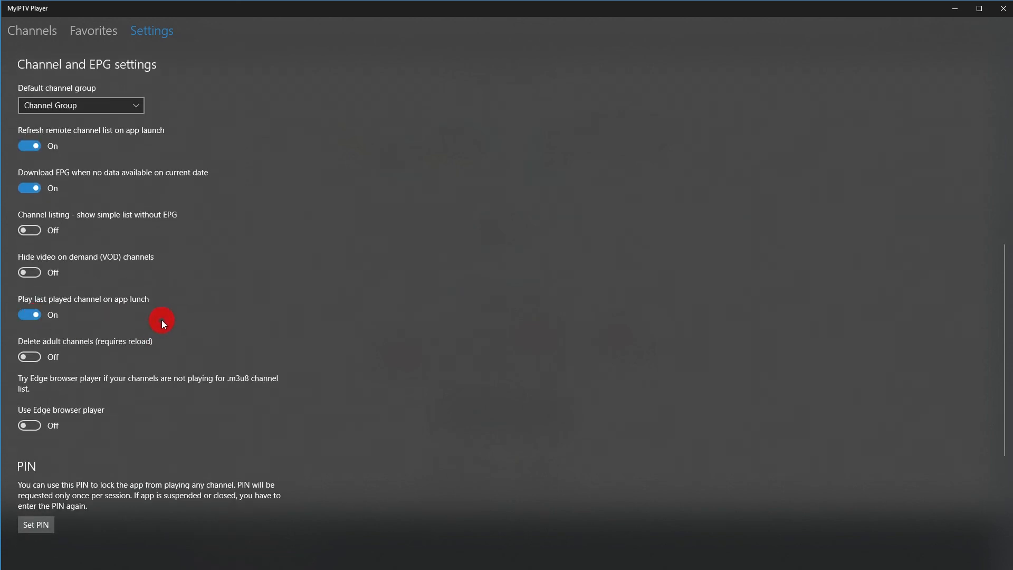
scroll(down, 3)
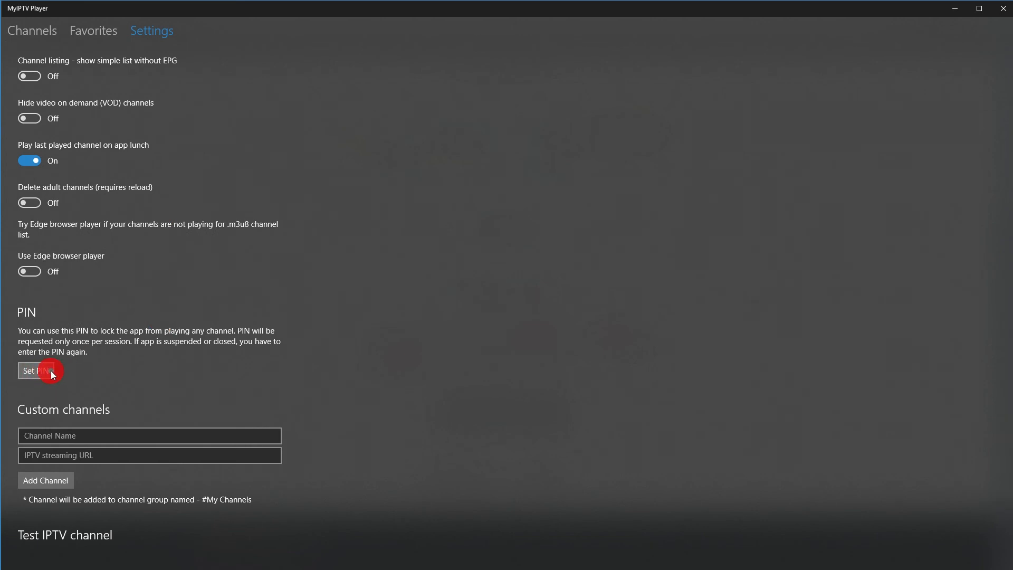
scroll(down, 3)
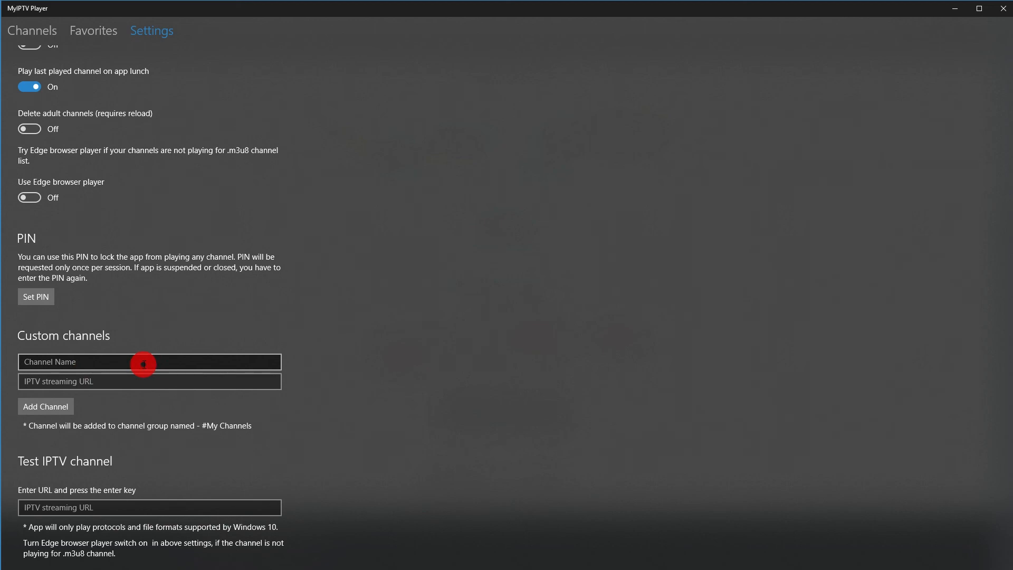
click(33, 31)
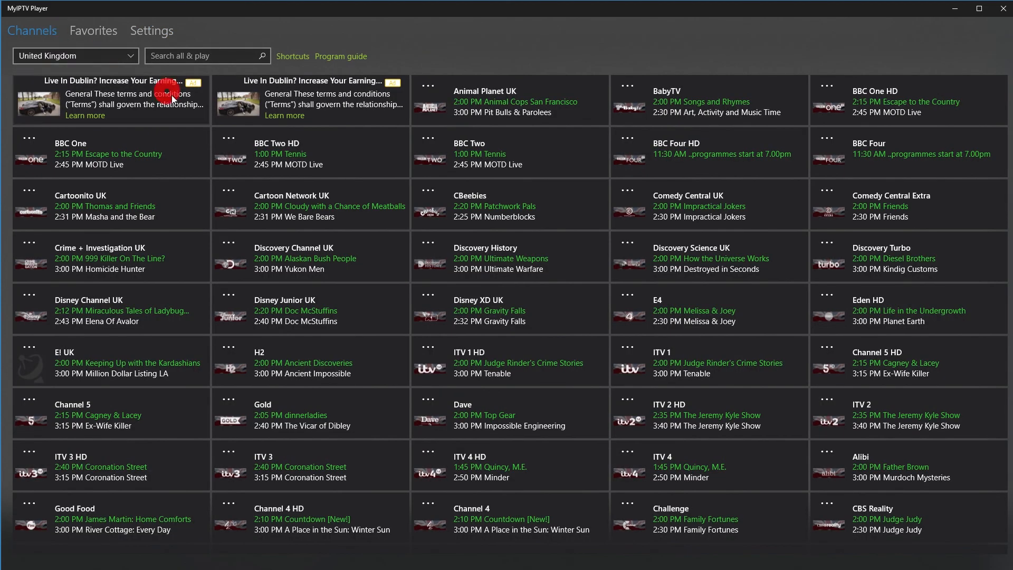